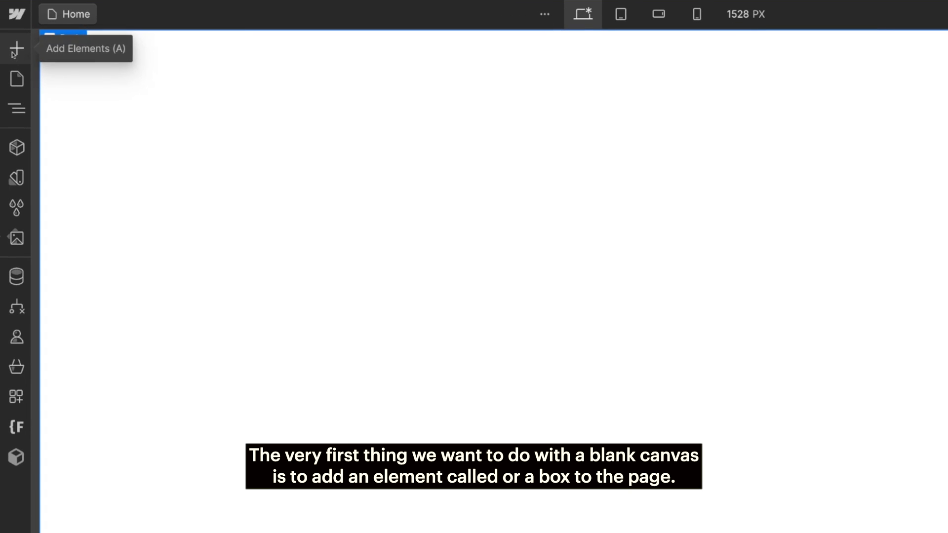
# Step: Add a Section element from the Add panel onto the blank page
pyautogui.click(17, 48)
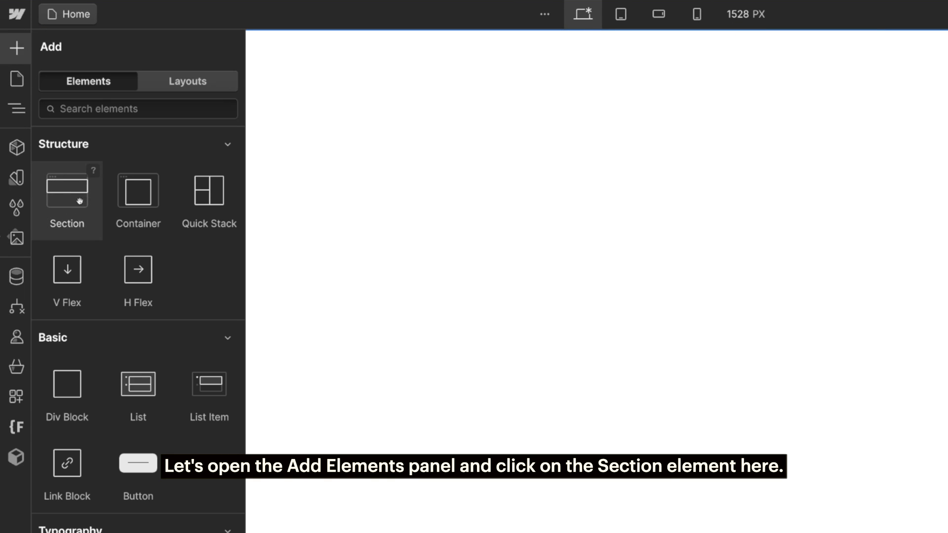
pyautogui.click(66, 194)
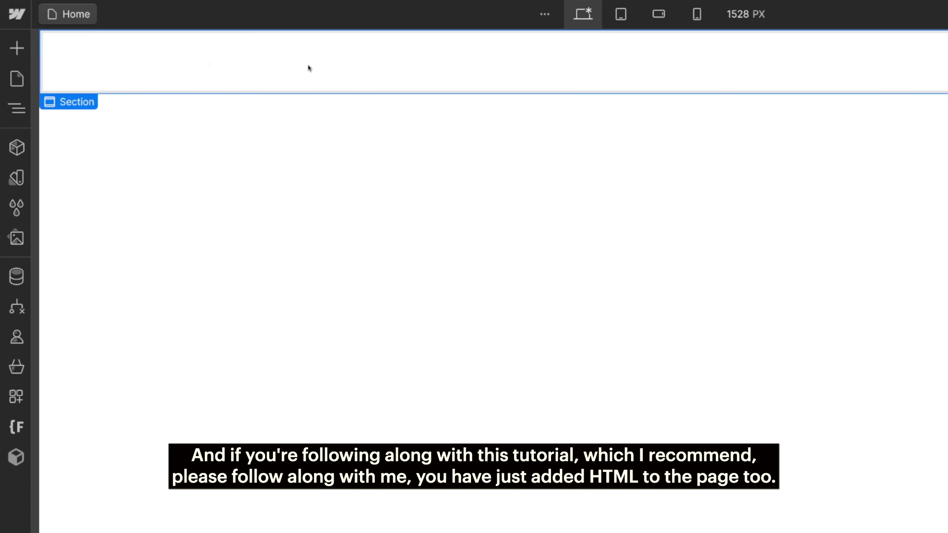
pyautogui.moveTo(320, 68)
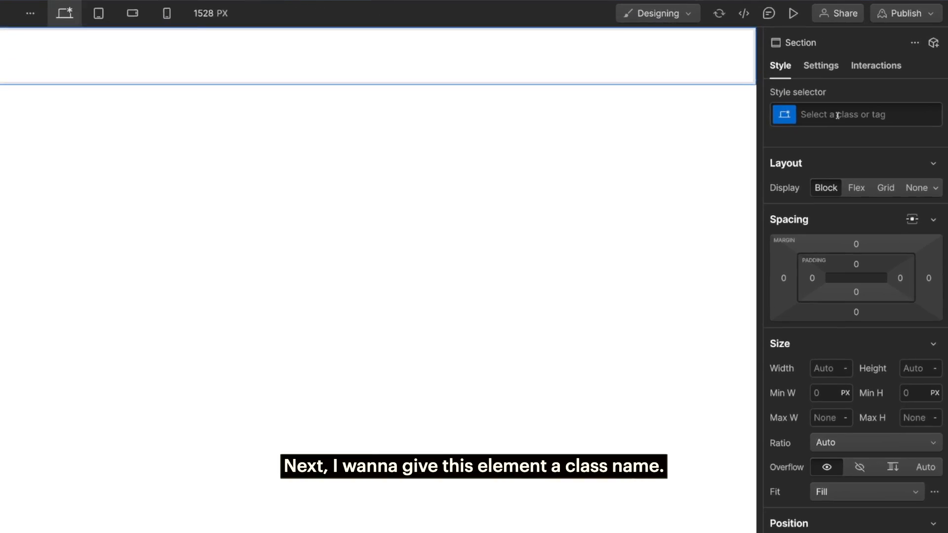
# Step: Select the new section and create the class hero_component on it
pyautogui.click(870, 115)
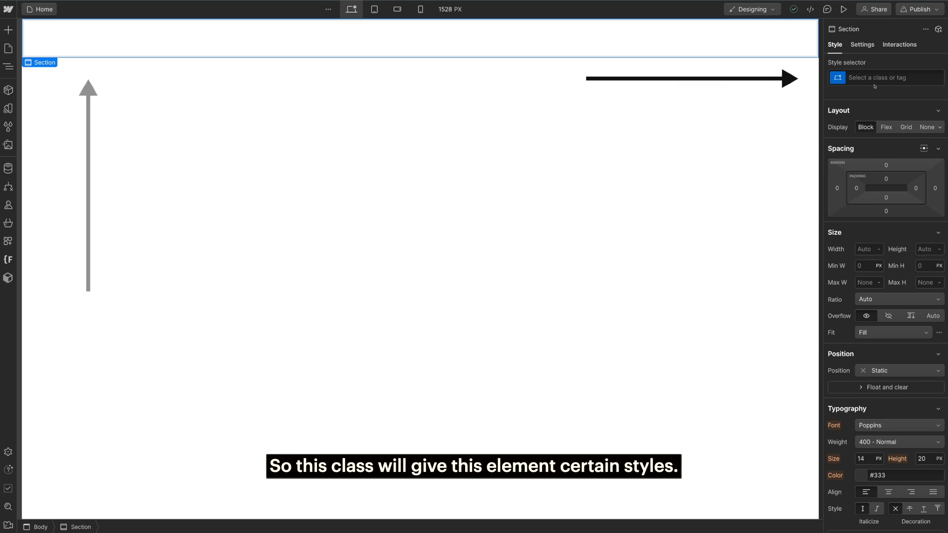
pyautogui.click(889, 77)
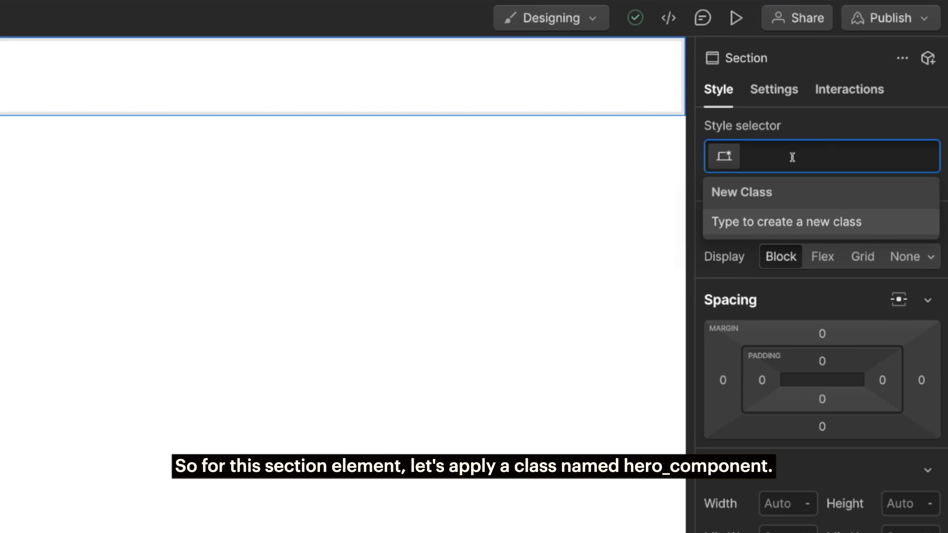
pyautogui.write('hero')
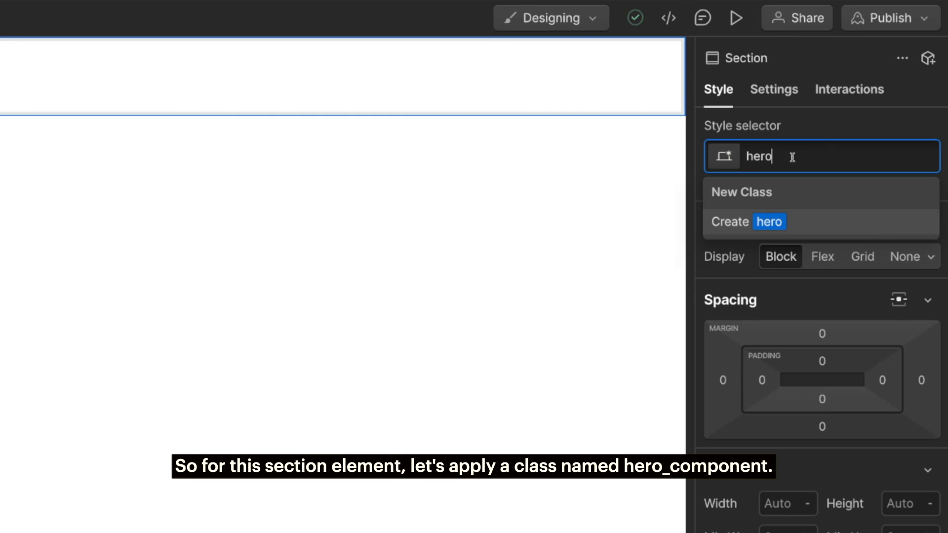
pyautogui.write('_component')
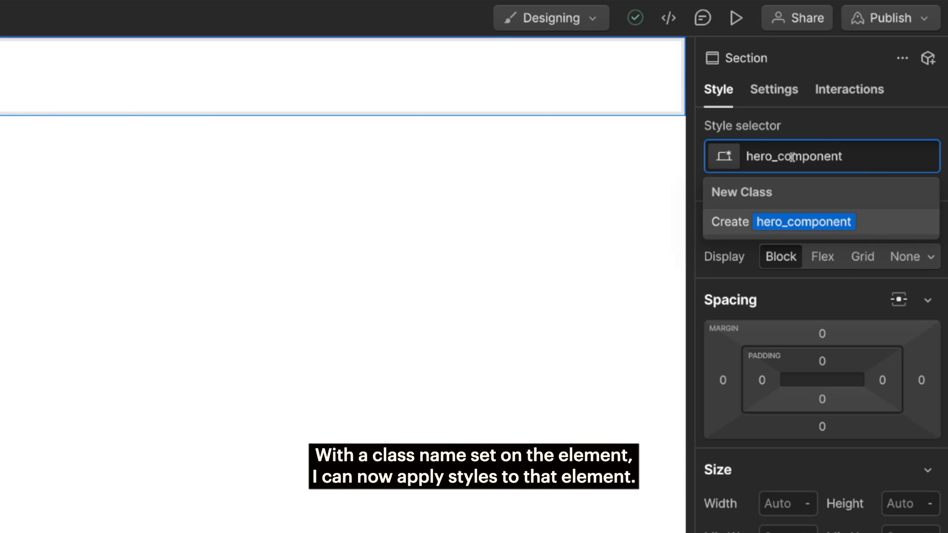
pyautogui.click(803, 221)
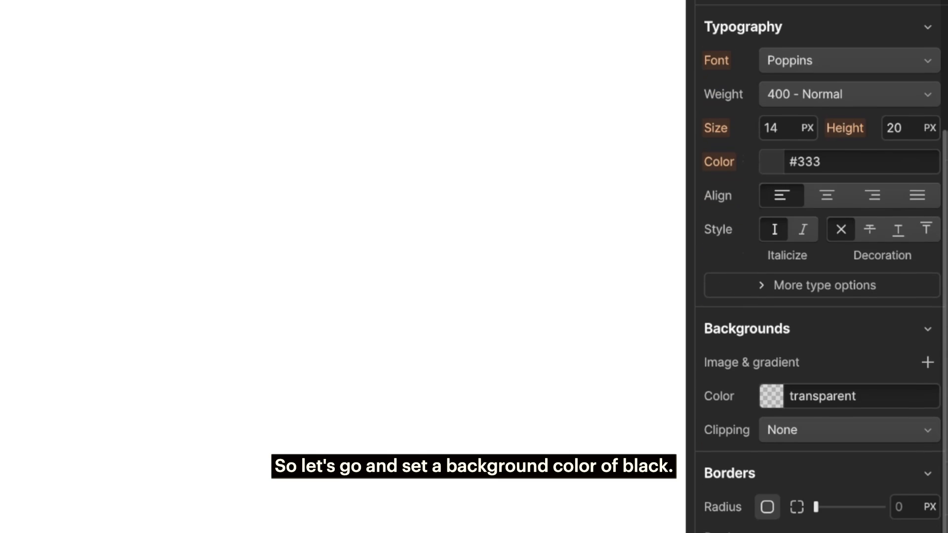
# Step: Make hero_component black, min height 100svh, flex display centered on both axes
pyautogui.click(768, 396)
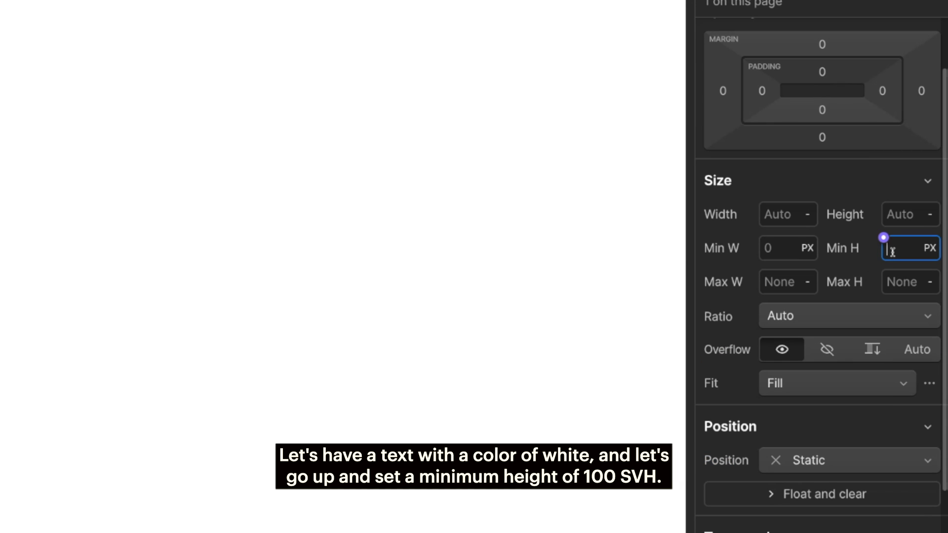
pyautogui.write('100svh')
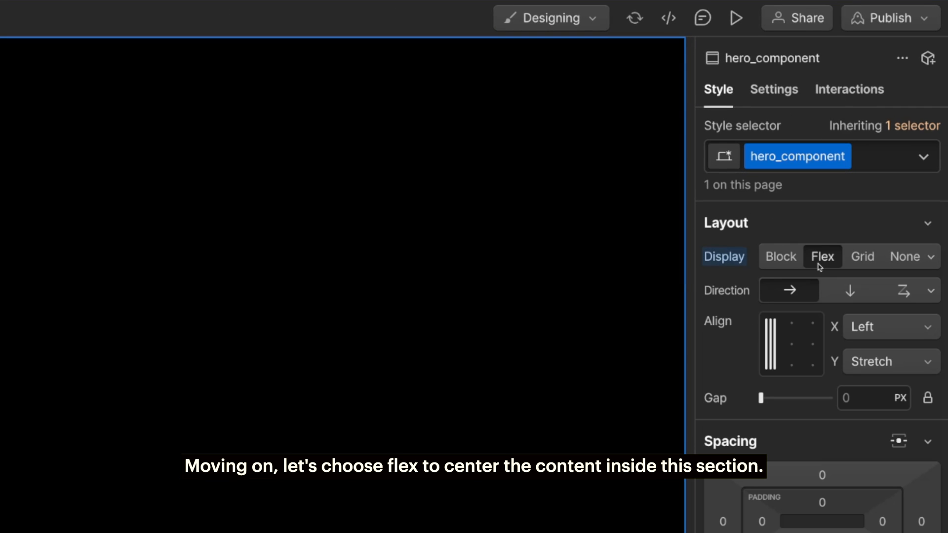
pyautogui.click(791, 343)
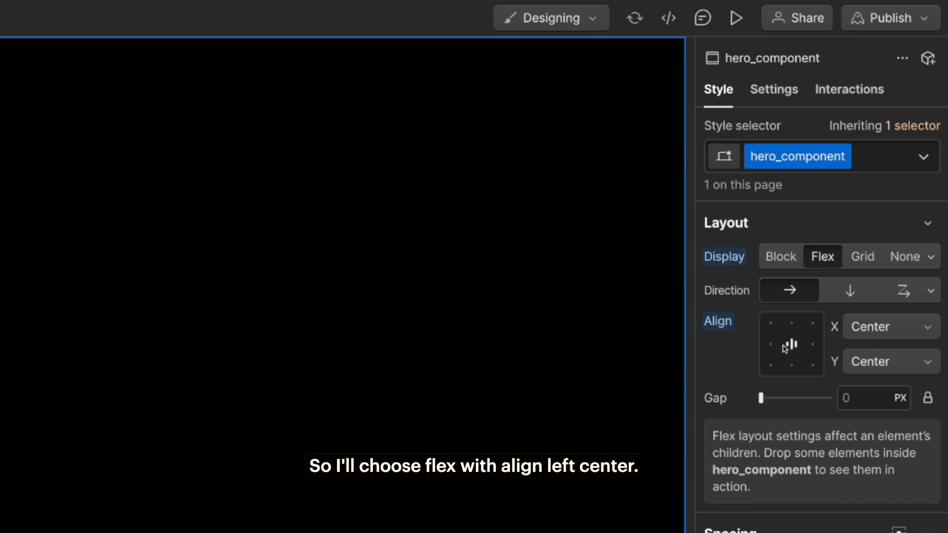
pyautogui.click(768, 343)
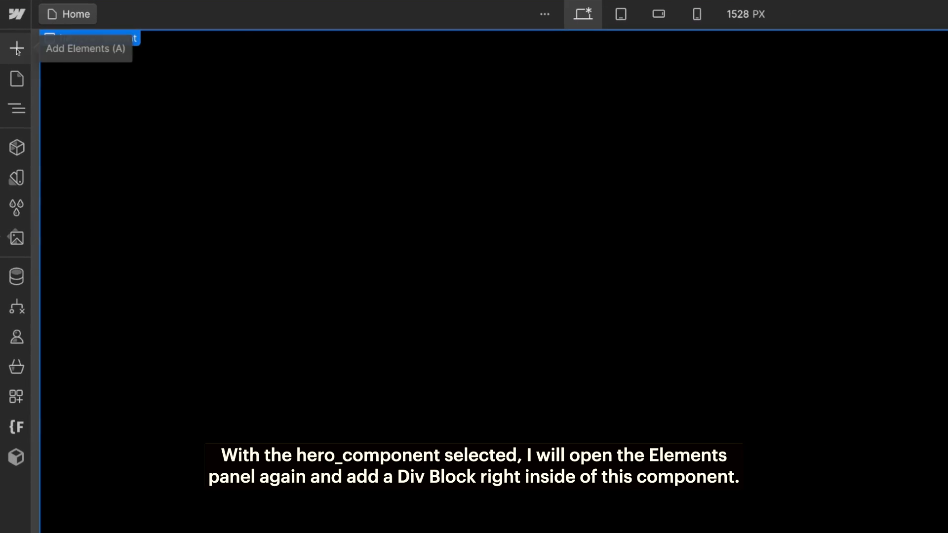
# Step: Add a Div Block in the section and name its class hero_container
pyautogui.click(17, 48)
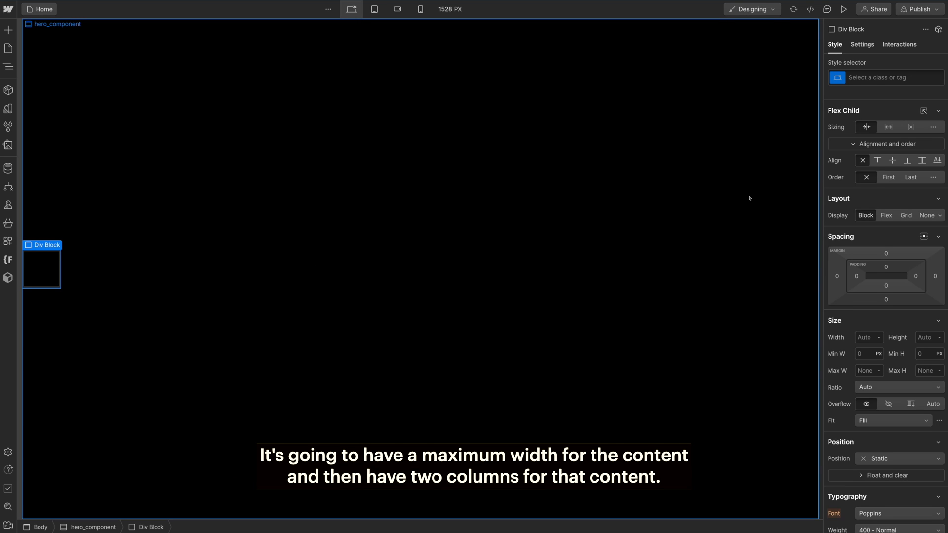
pyautogui.click(885, 77)
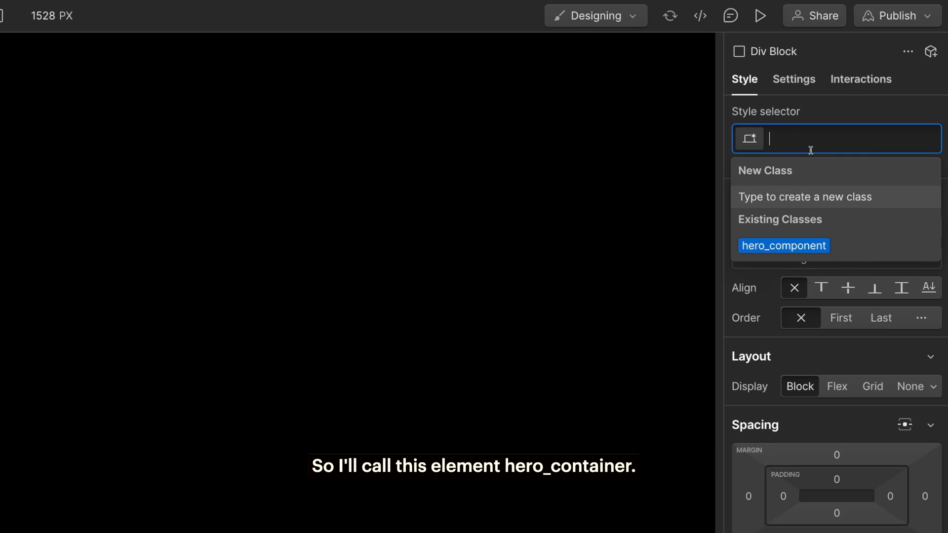
pyautogui.write('hero_container')
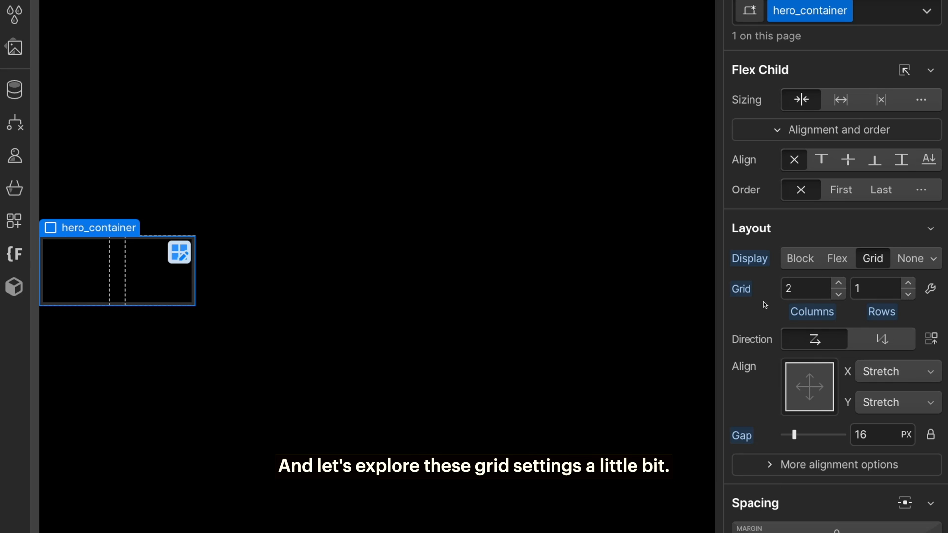
# Step: Try extra grid columns and rows on hero_container and widen the gap by dragging
pyautogui.click(838, 284)
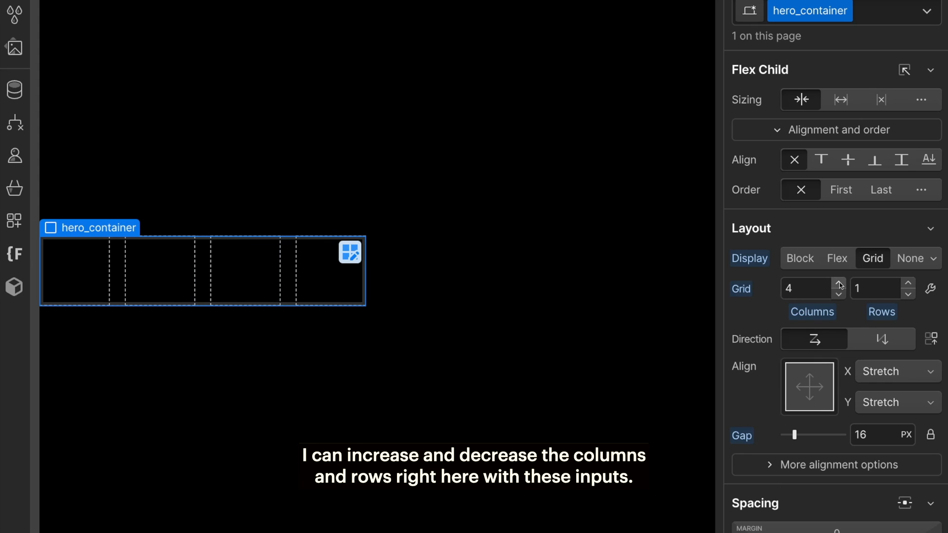
pyautogui.click(908, 284)
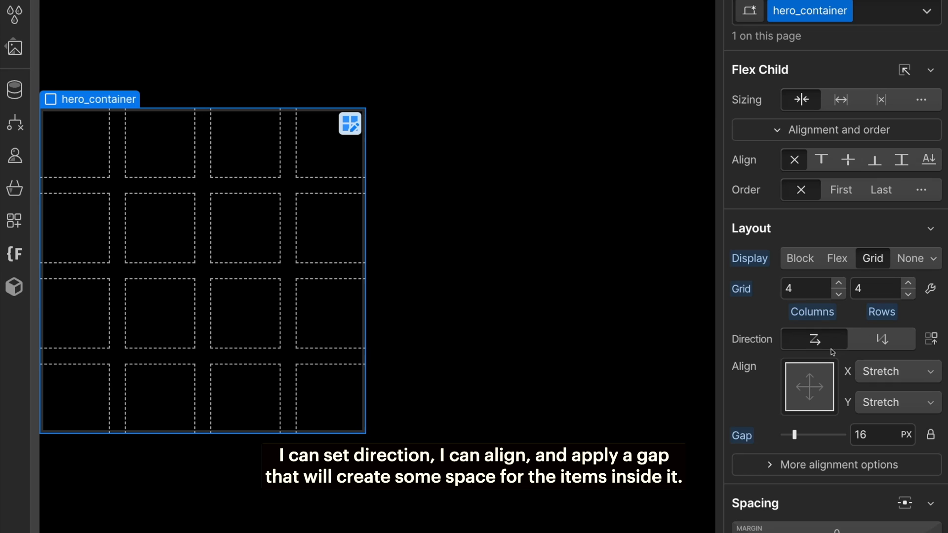
pyautogui.moveTo(792, 427)
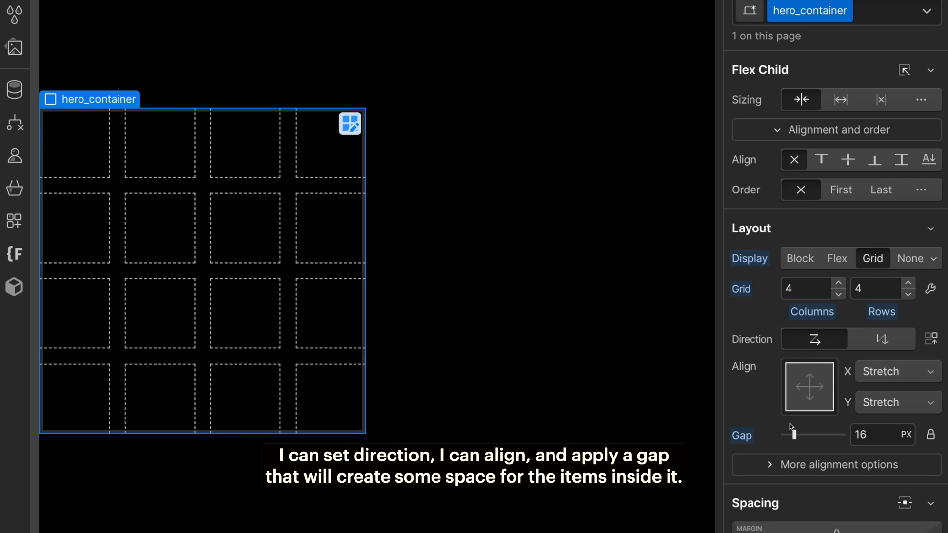
pyautogui.moveTo(792, 435); pyautogui.dragTo(812, 434)
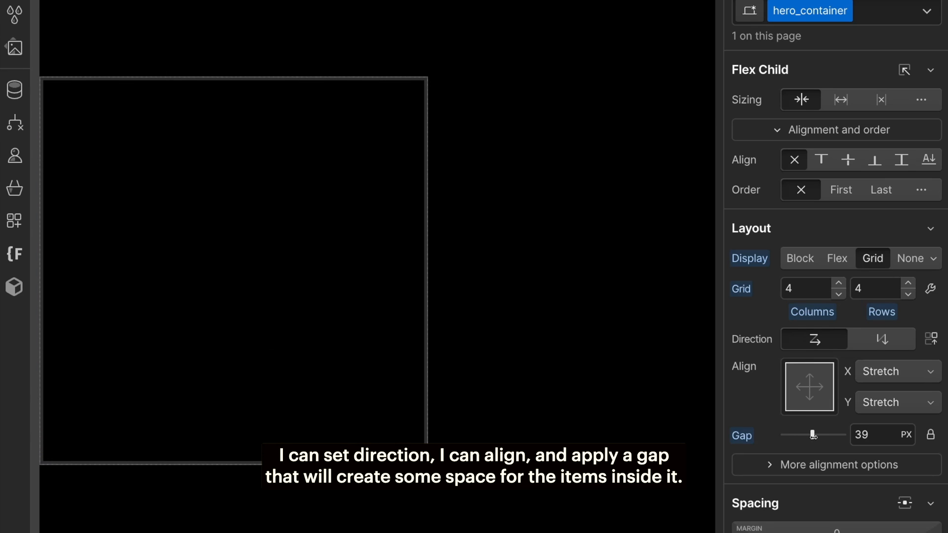
pyautogui.moveTo(812, 434); pyautogui.dragTo(817, 435)
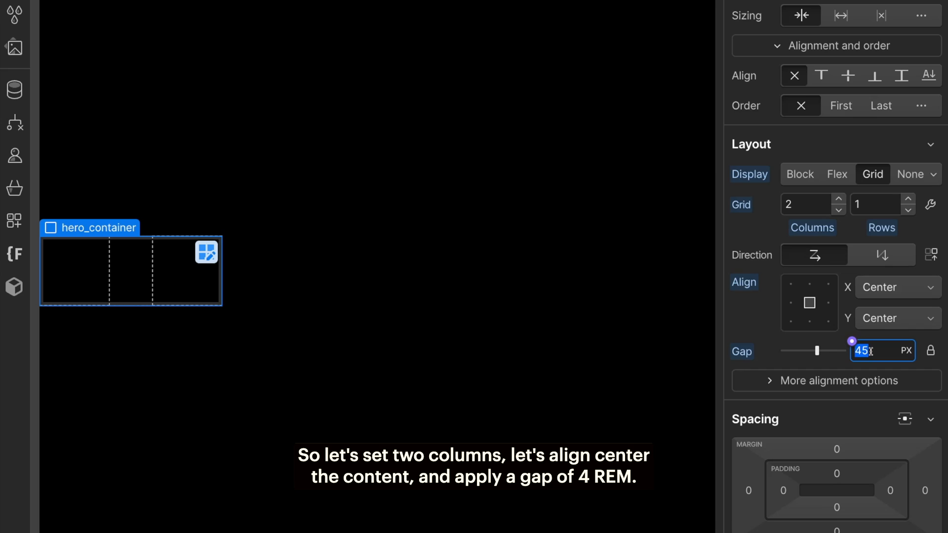
# Step: Set the hero_container grid gap to 4 REM
pyautogui.write('4')
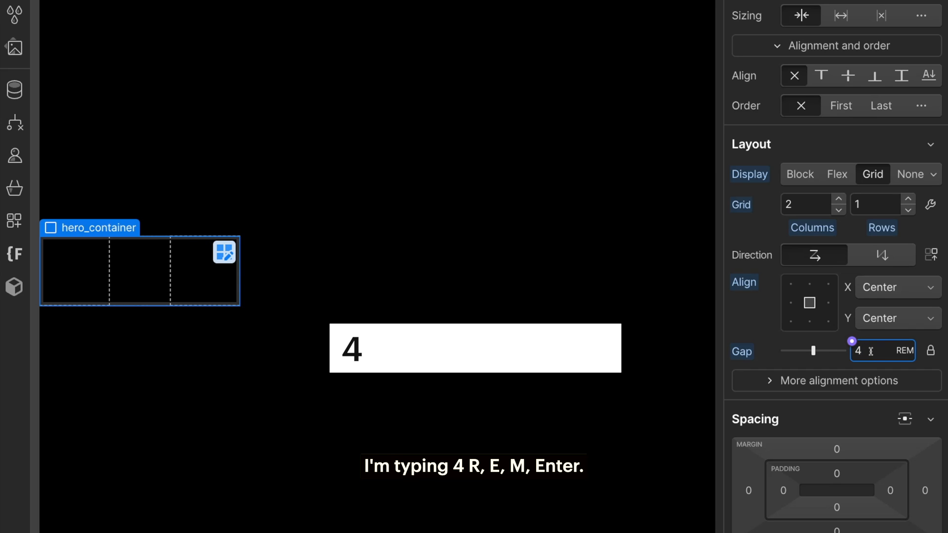
pyautogui.write('REM')
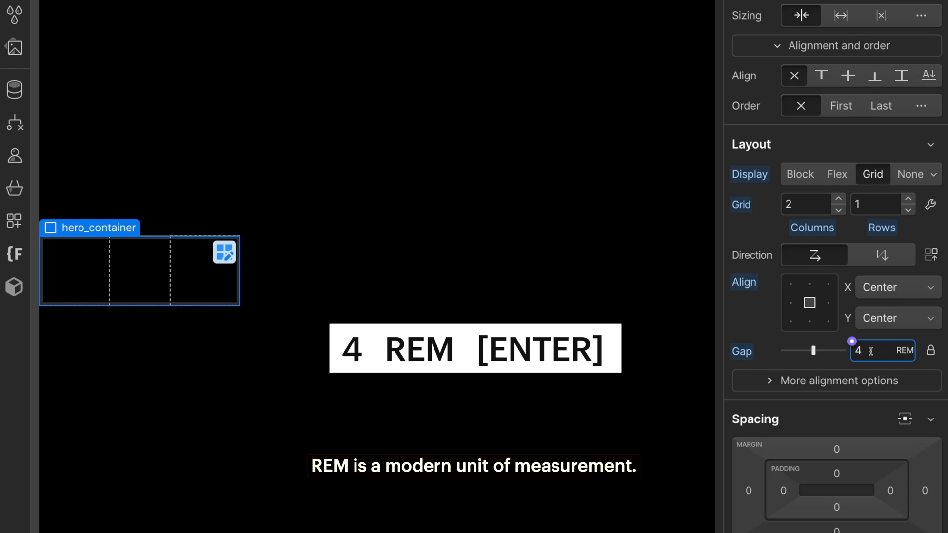
pyautogui.press('Enter')
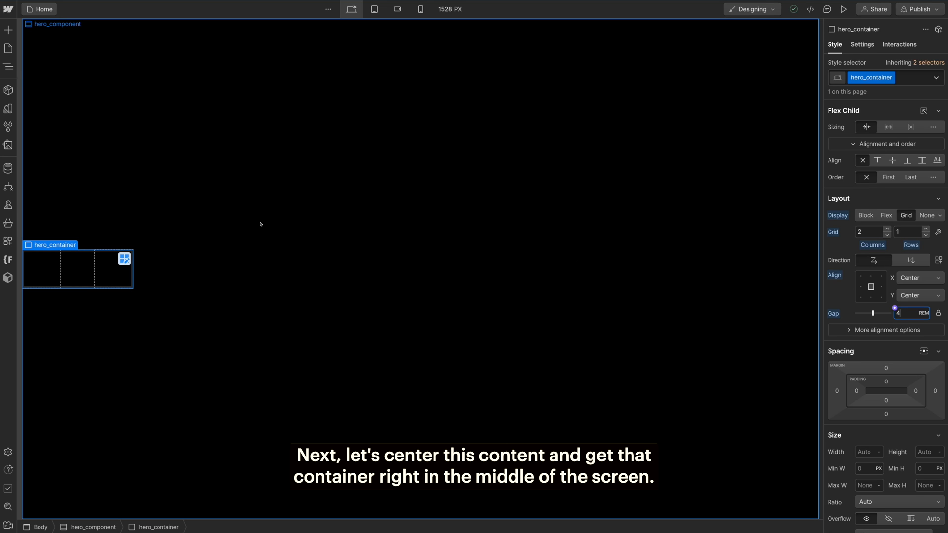
pyautogui.moveTo(194, 260)
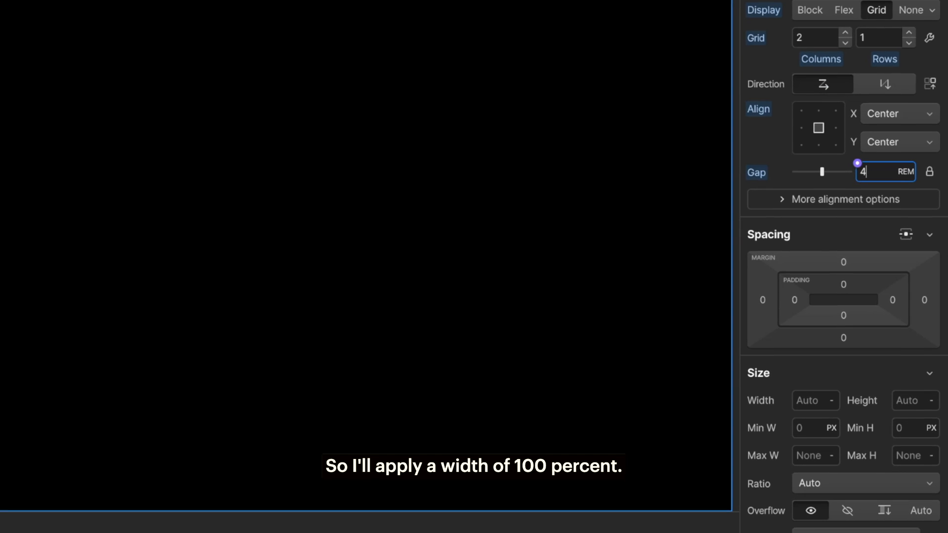
# Step: Give hero_container 100% width, 64 REM max width, auto side margins and 2rem side padding
pyautogui.click(809, 399)
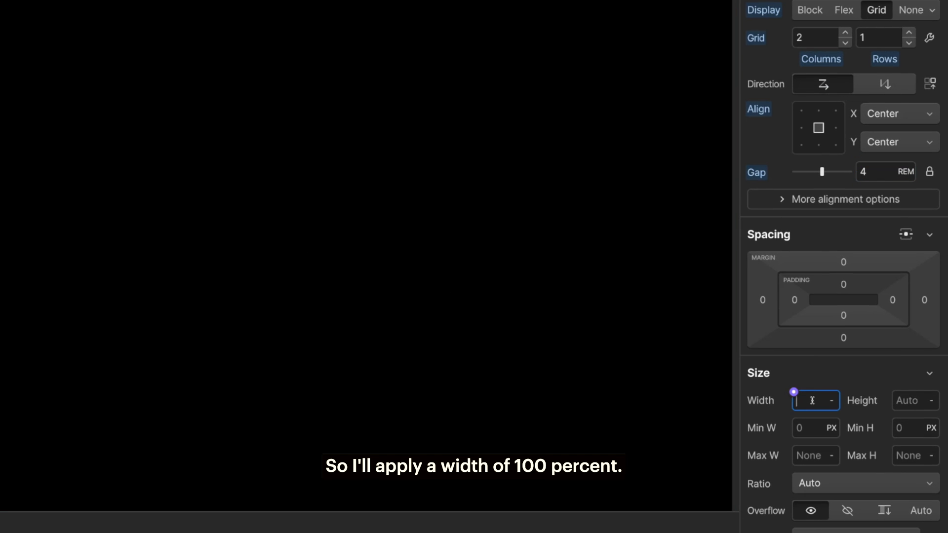
pyautogui.write('100')
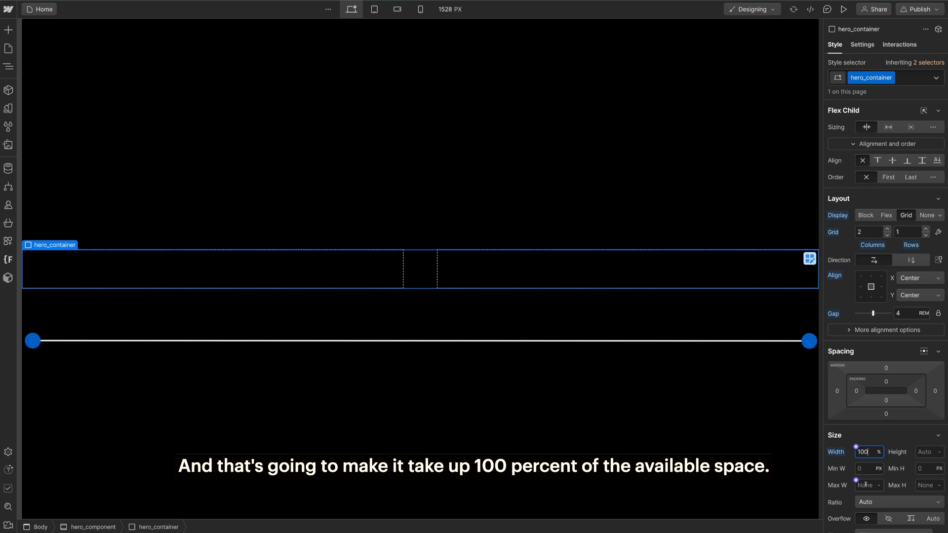
pyautogui.click(868, 485)
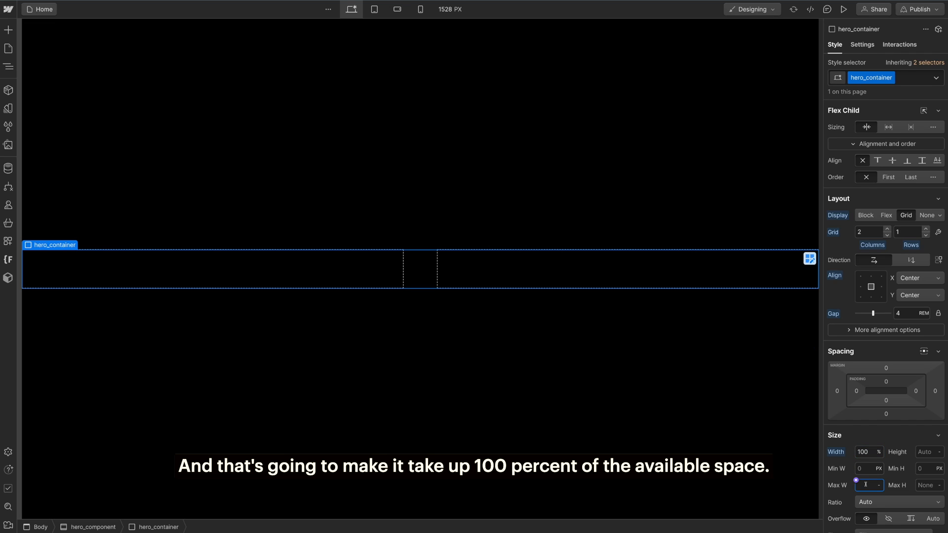
pyautogui.write('64')
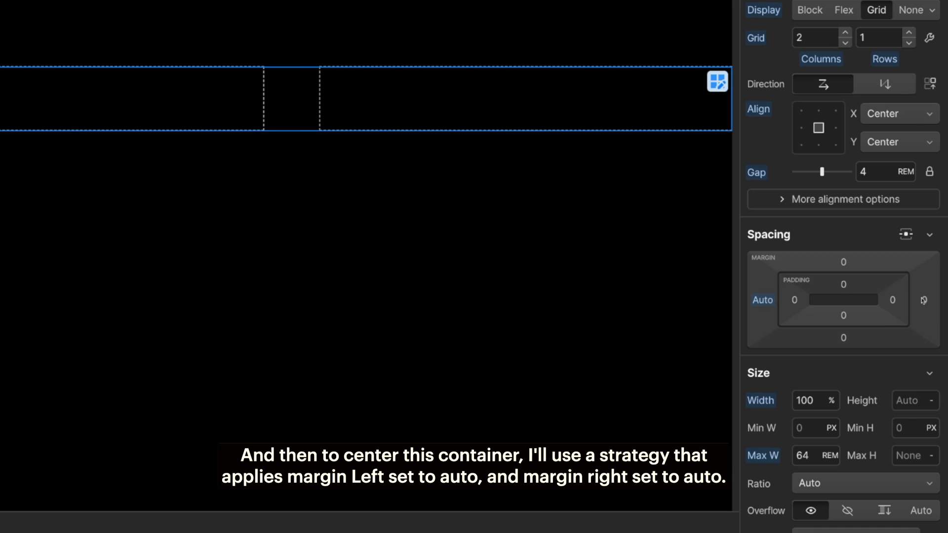
pyautogui.click(924, 300)
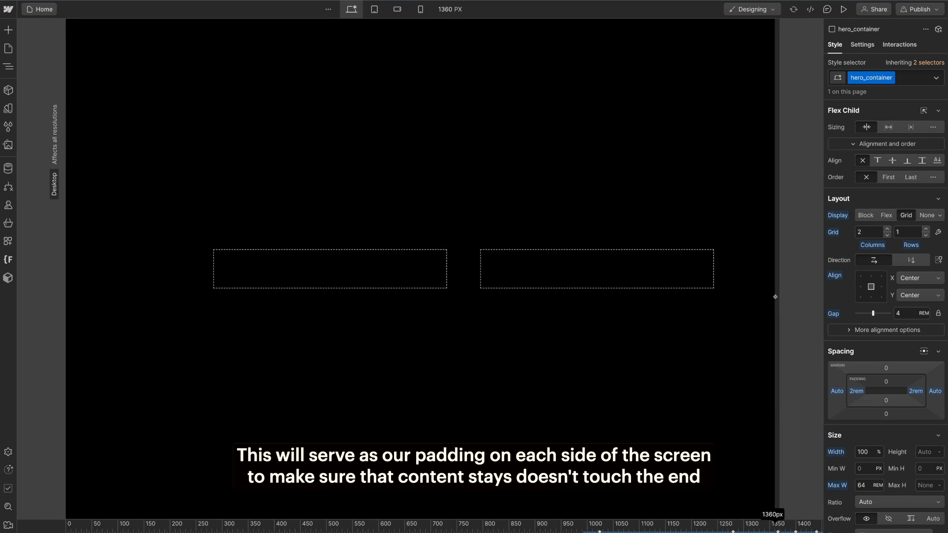
pyautogui.moveTo(774, 296); pyautogui.dragTo(724, 296)
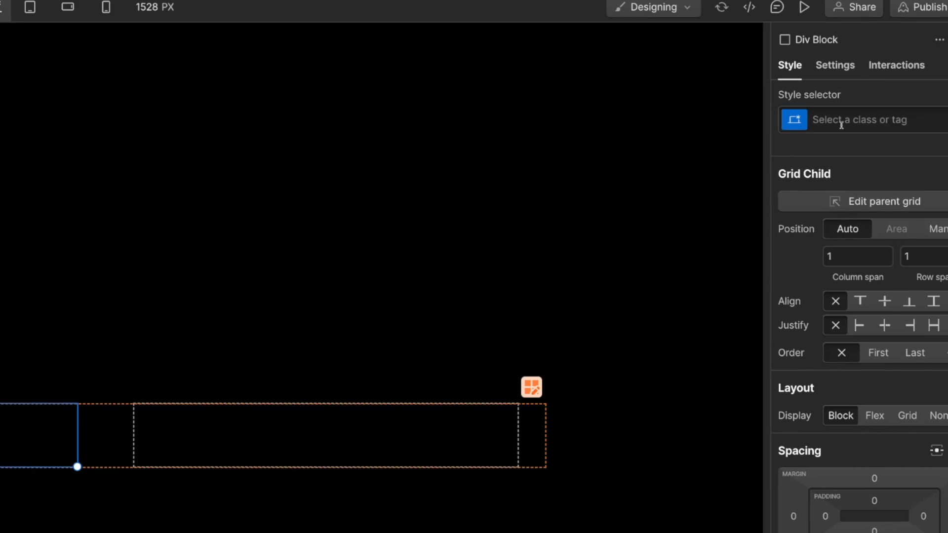
# Step: Name the new block hero_content and set its flex direction to vertical
pyautogui.write('hero_content')
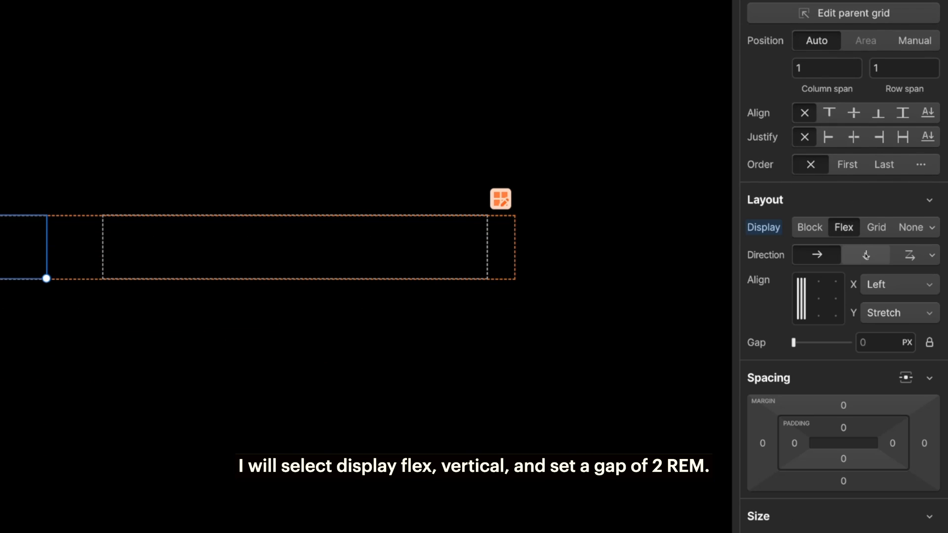
pyautogui.click(865, 255)
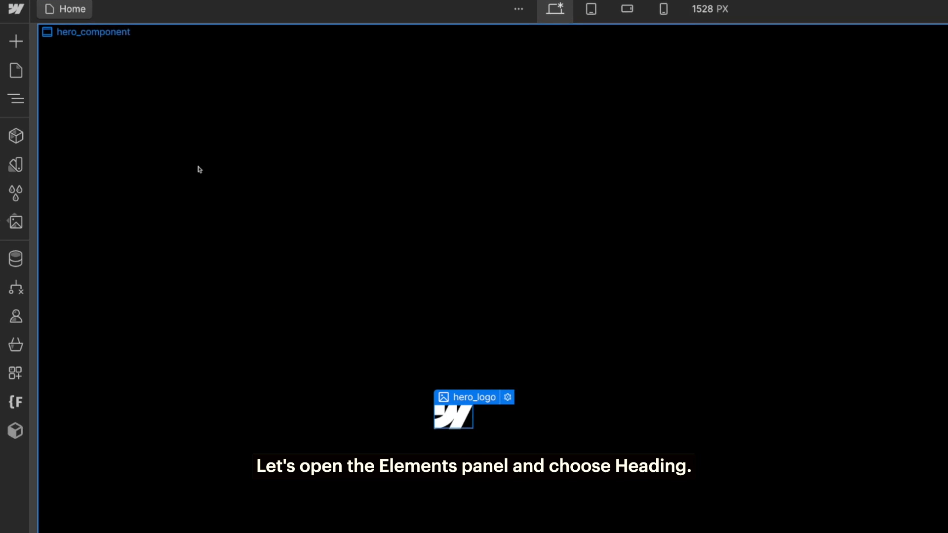
# Step: Add a Heading under the logo and edit it to Become a Webflow Developer Today
pyautogui.click(14, 42)
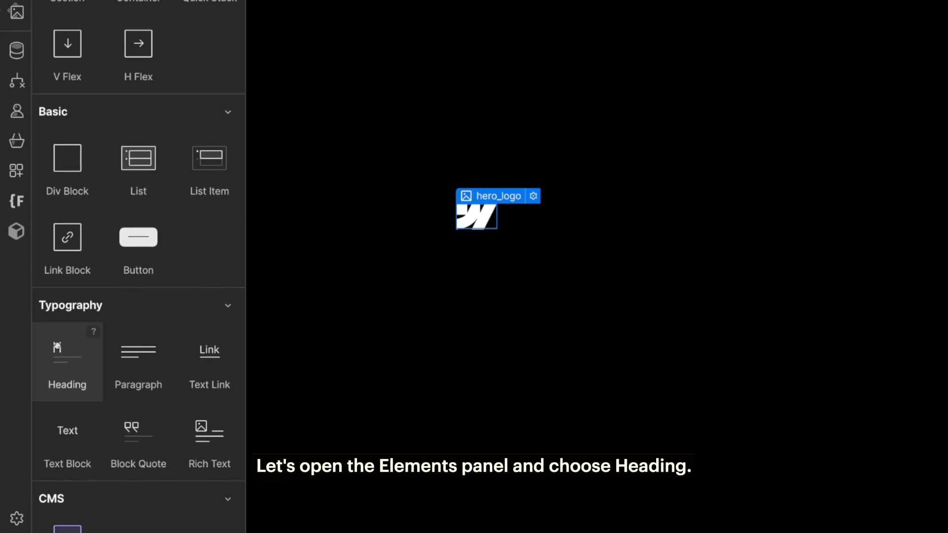
pyautogui.click(68, 362)
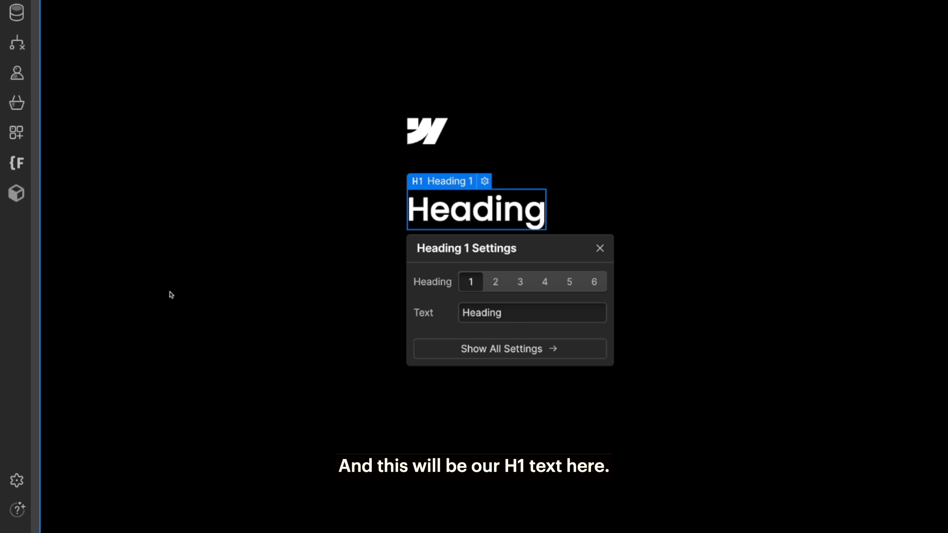
pyautogui.doubleClick(476, 209)
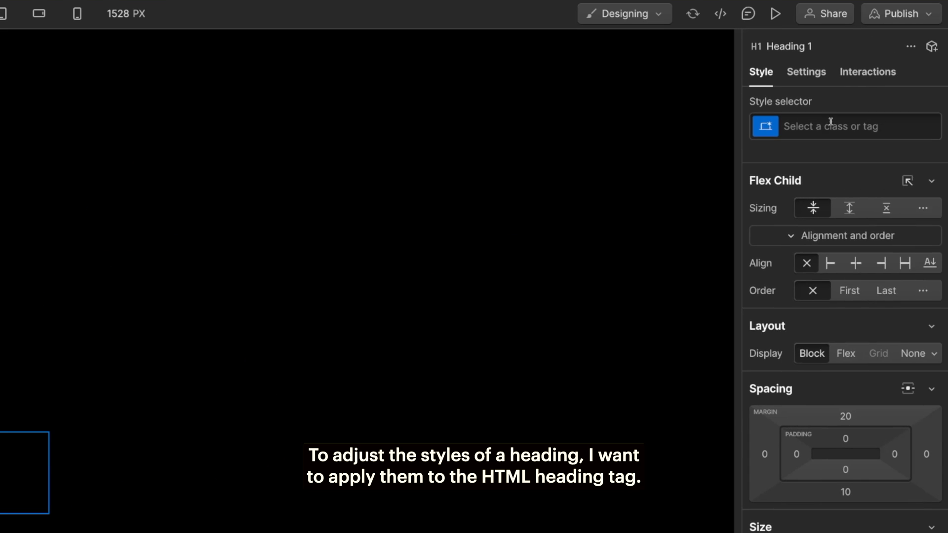
# Step: Style All H1 Headings with no margins, 2.75 REM size and 1.2 line height
pyautogui.click(844, 125)
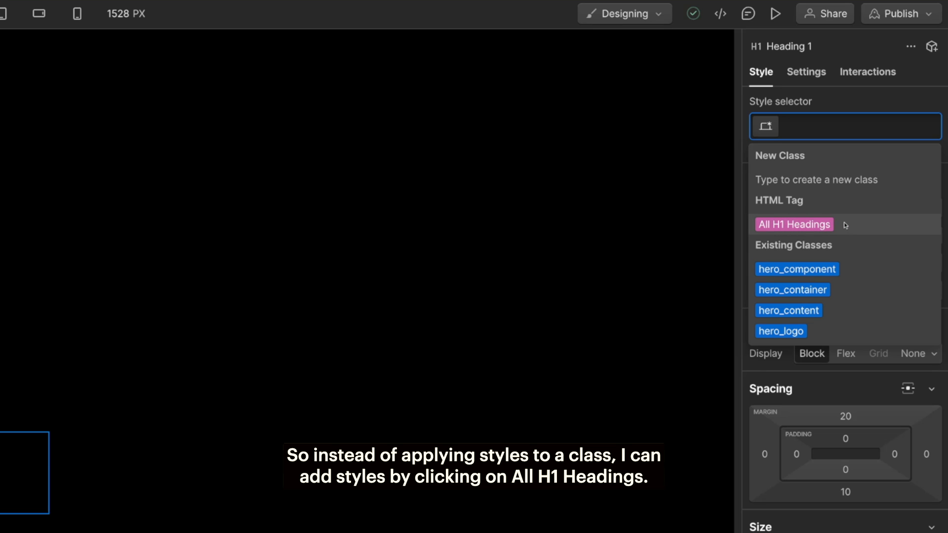
pyautogui.click(845, 126)
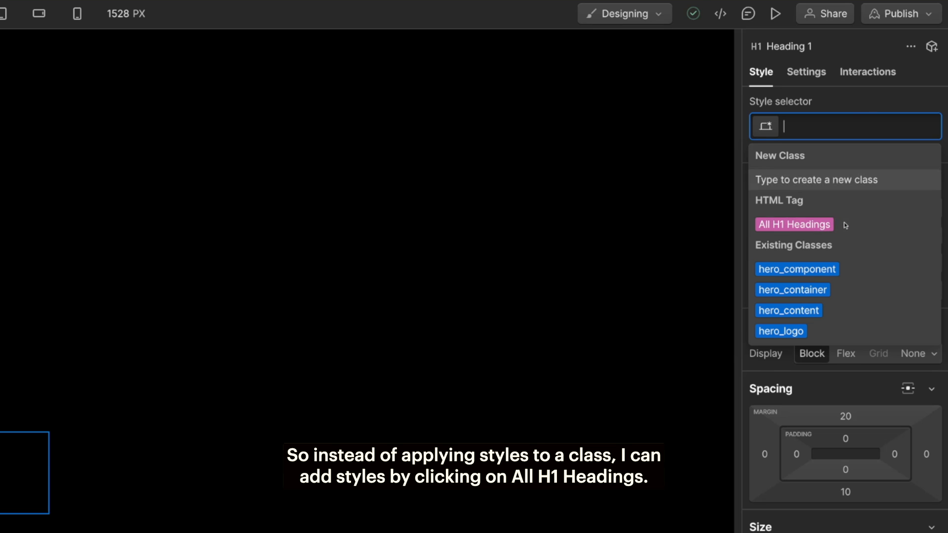
pyautogui.click(793, 224)
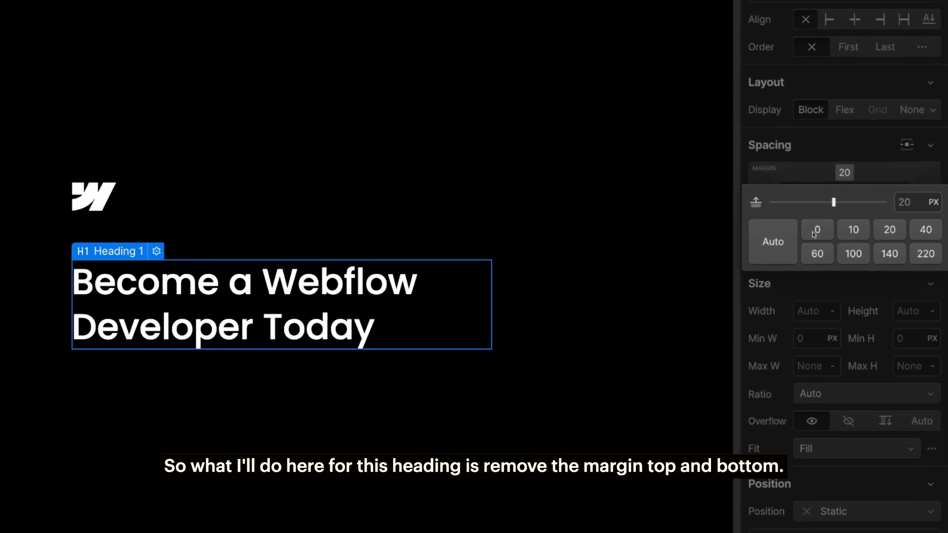
pyautogui.click(816, 229)
pyautogui.write('2.75')
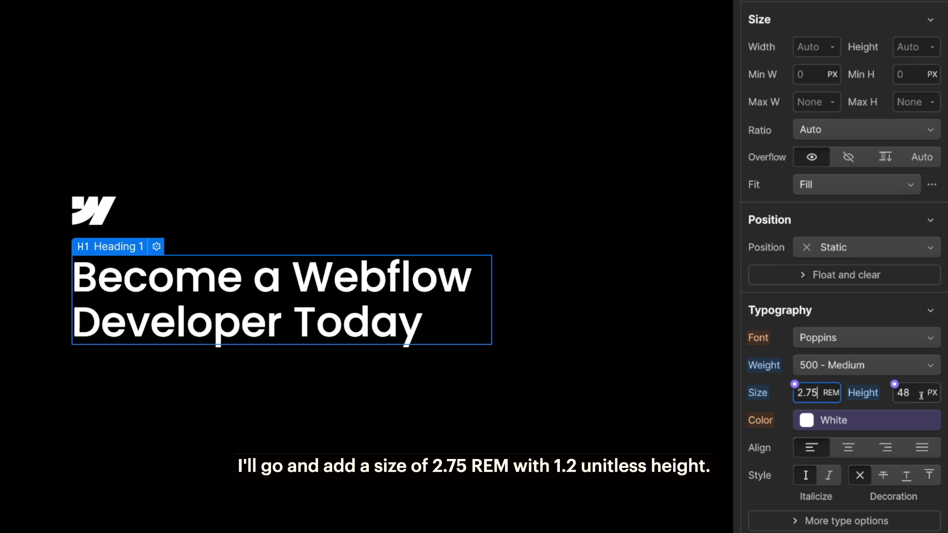
pyautogui.write('1.2-')
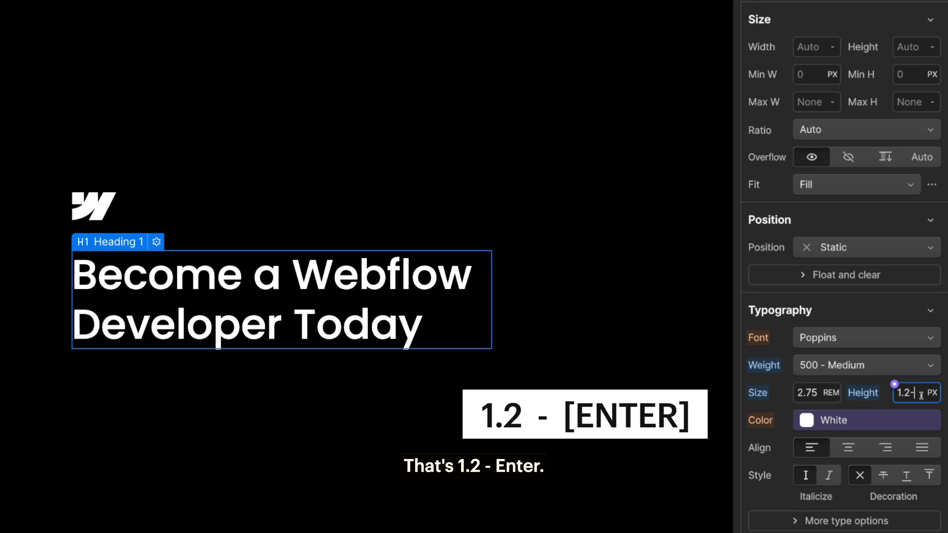
pyautogui.press('Enter')
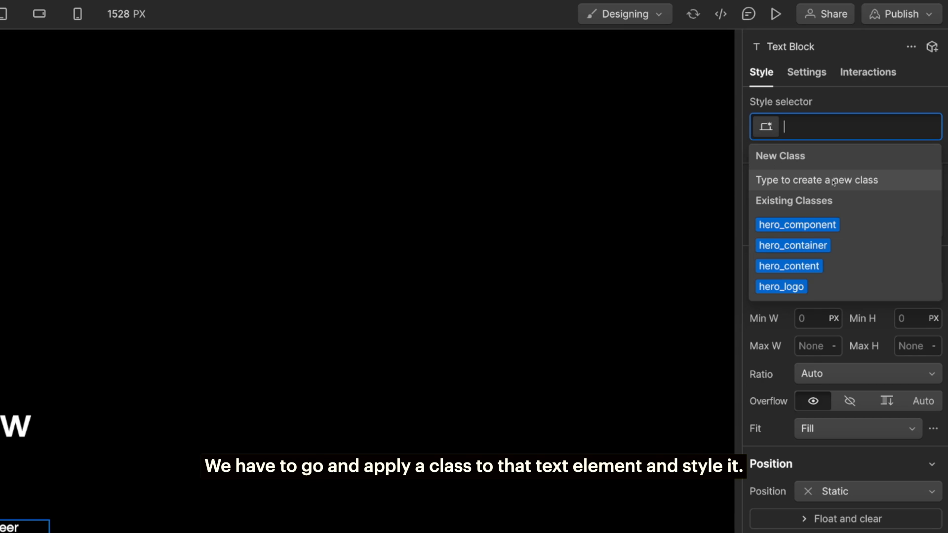
# Step: Create class text-style-subtitle at 1.25 REM, 1.5 line height and 24 REM max width
pyautogui.write('text-')
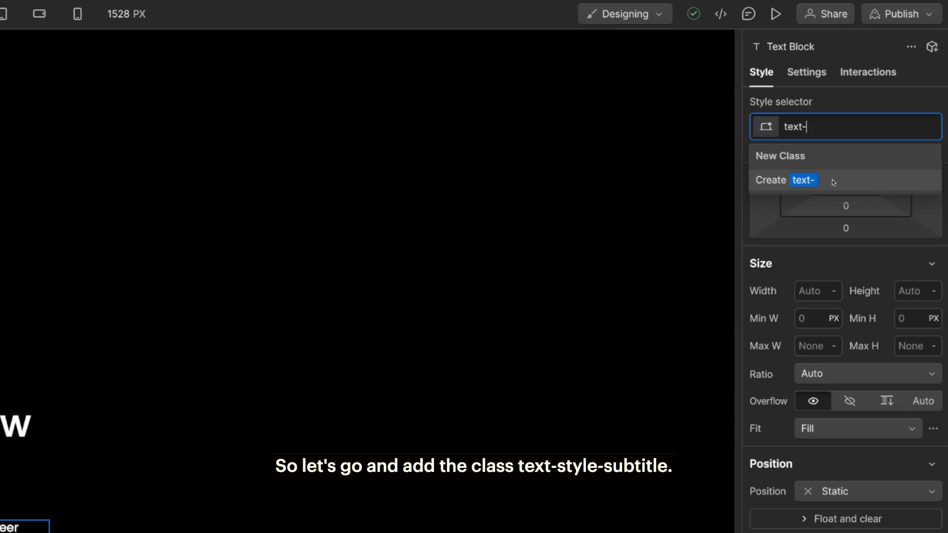
pyautogui.write('style-subtitle')
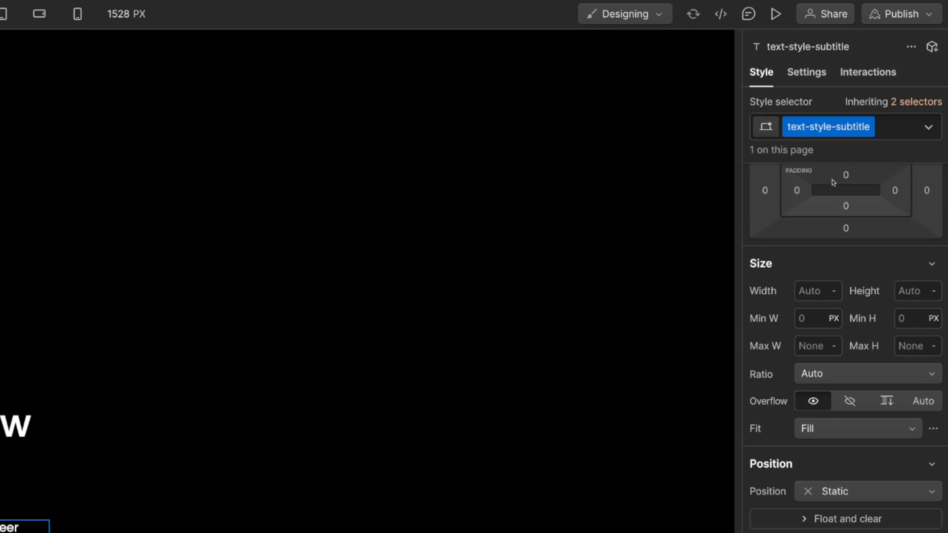
pyautogui.scroll(-3)
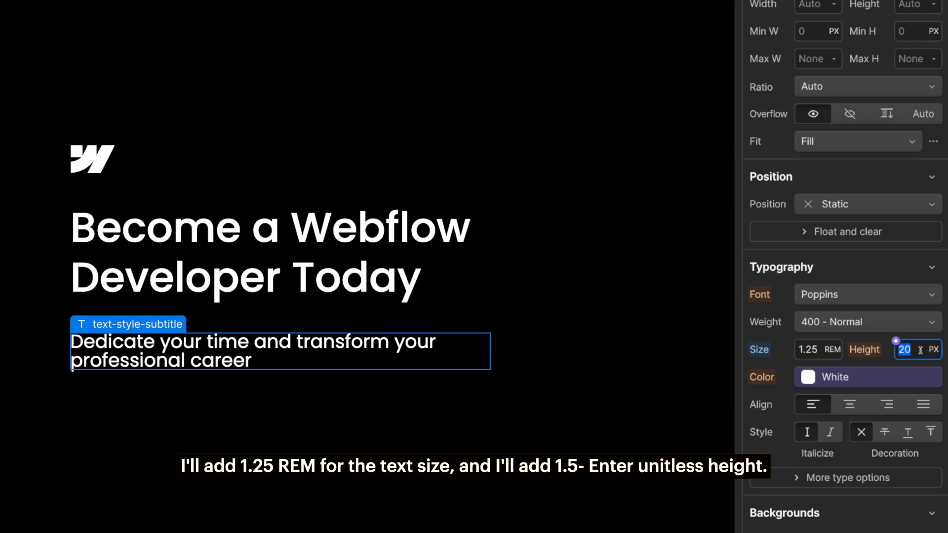
pyautogui.write('1.5')
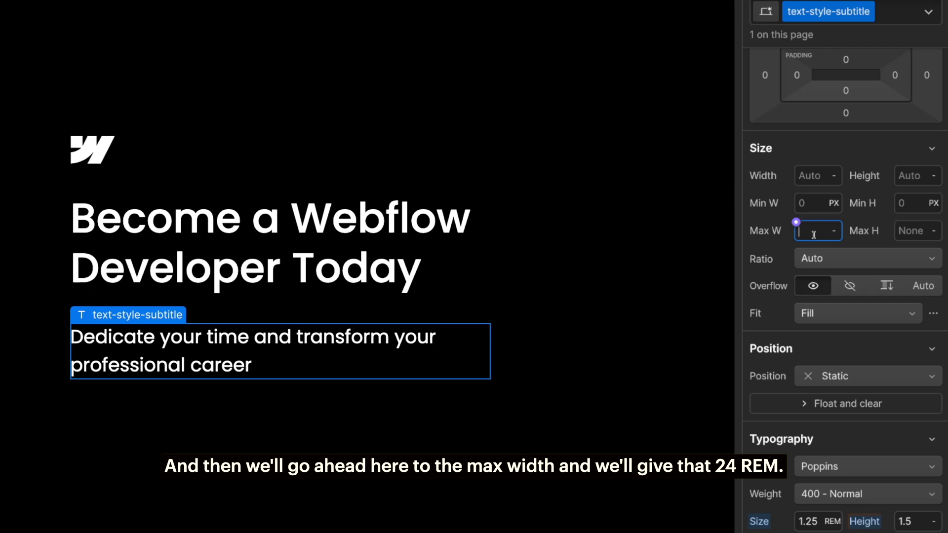
pyautogui.write('24')
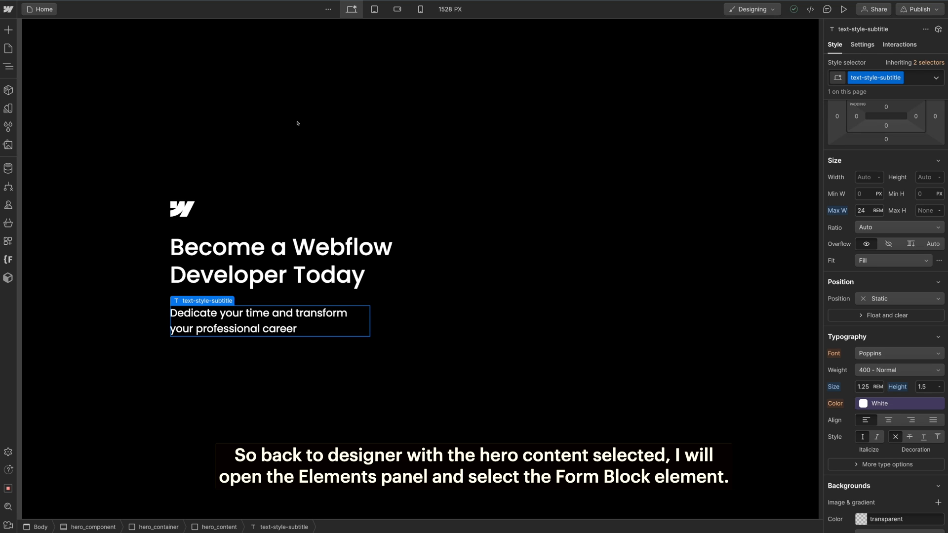
# Step: Add a Form Block and class its field hero_input, button hero_submit and form hero_form
pyautogui.click(9, 28)
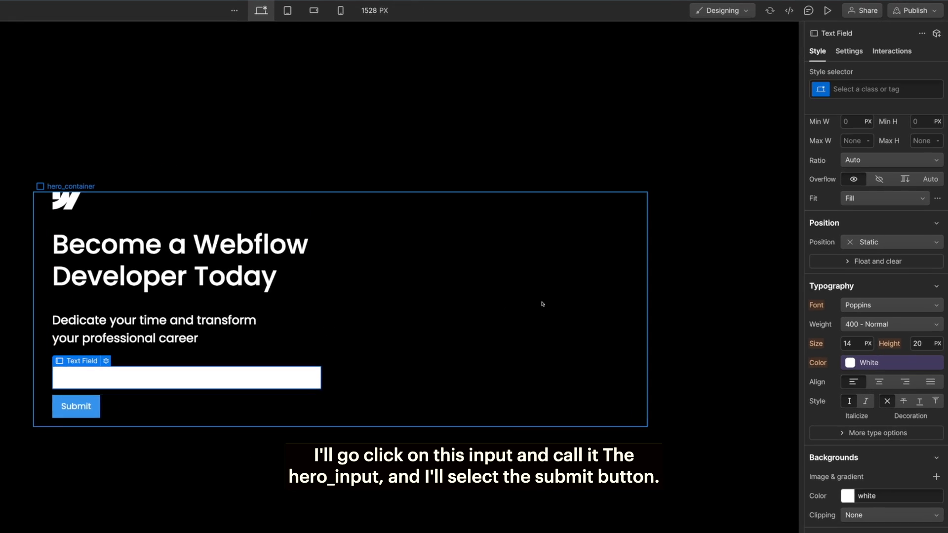
pyautogui.write('he')
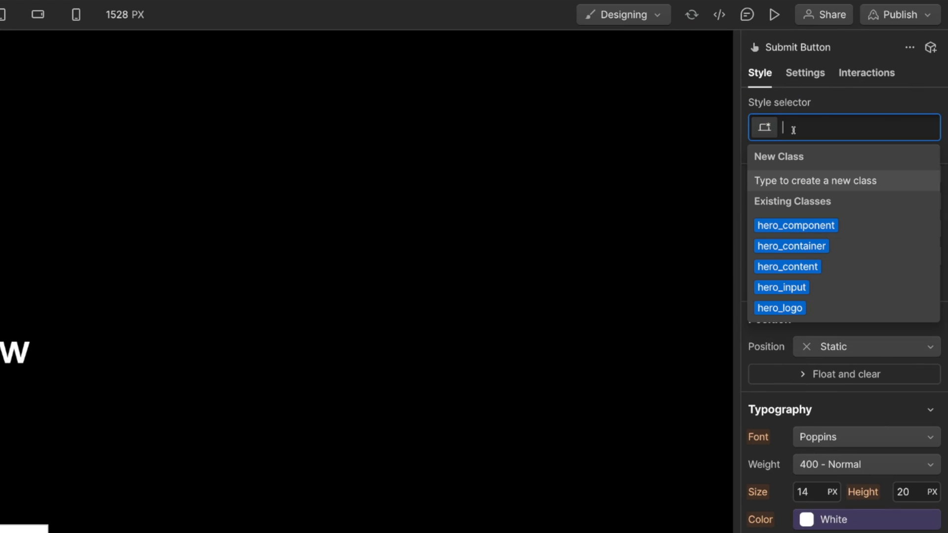
pyautogui.write('hero_subm')
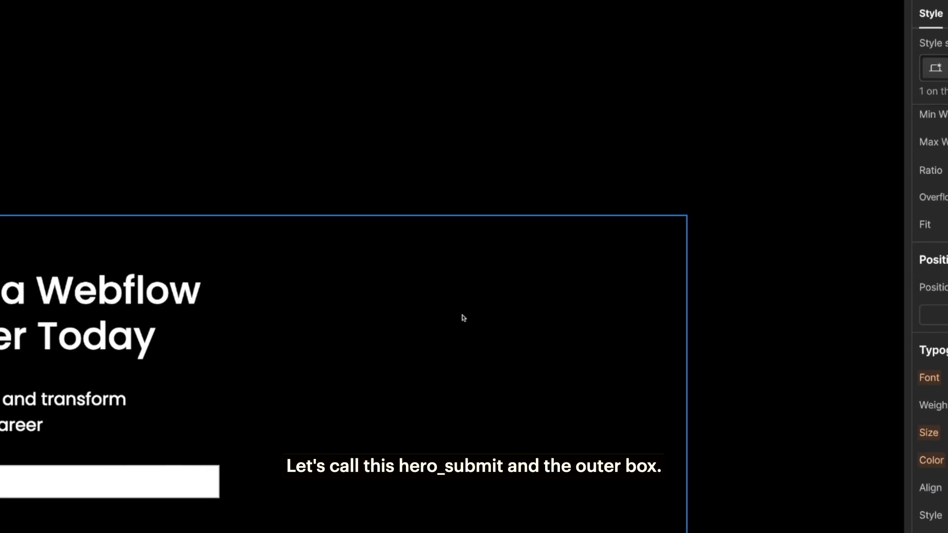
pyautogui.write('hero_form')
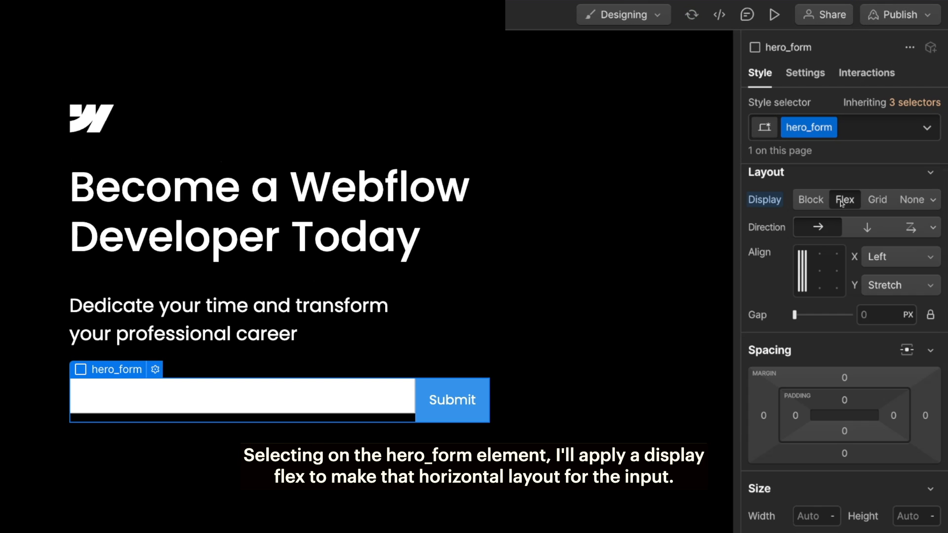
# Step: Set hero_form to horizontal flex and remove the input's bottom margin
pyautogui.click(845, 200)
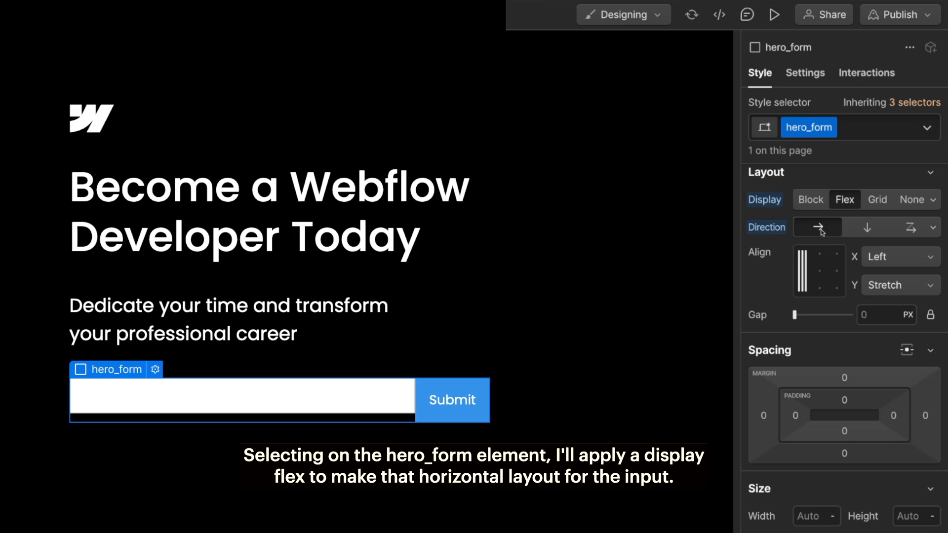
pyautogui.click(865, 314)
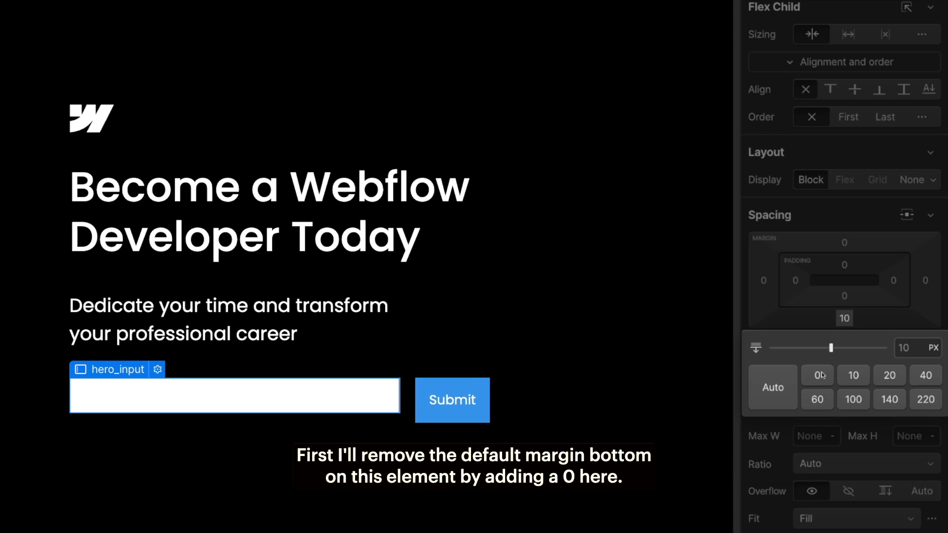
pyautogui.click(812, 375)
pyautogui.write('3')
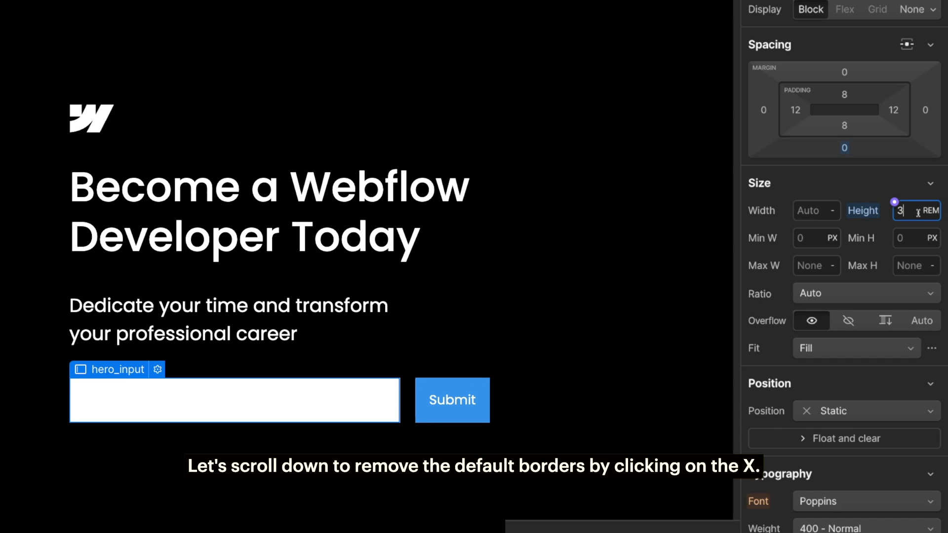
# Step: Give the hero_input field a 0.25rem corner radius
pyautogui.scroll(-3)
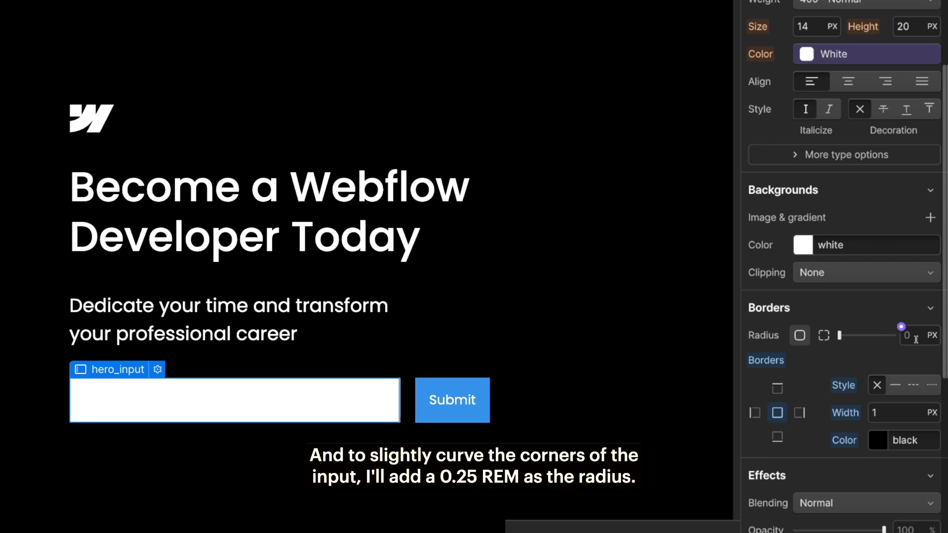
pyautogui.click(915, 334)
pyautogui.write('0.2')
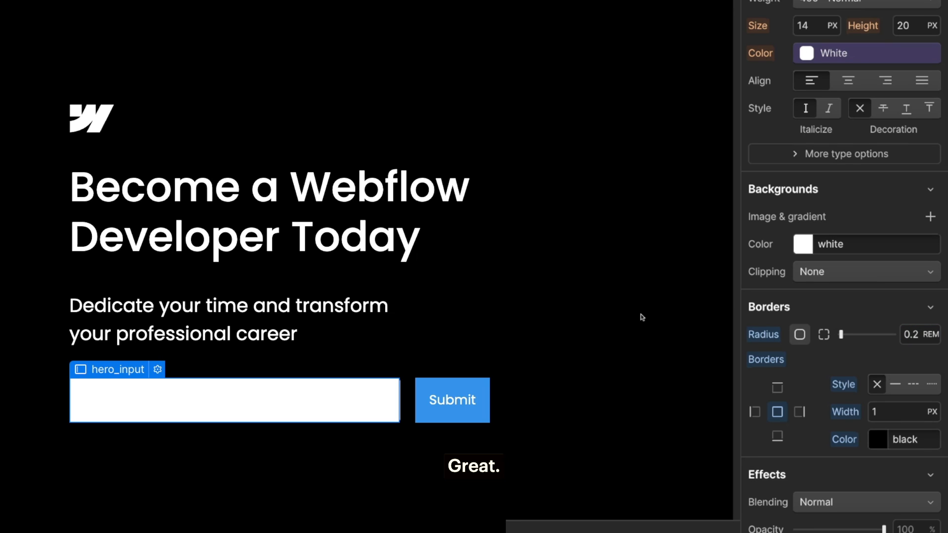
pyautogui.click(451, 400)
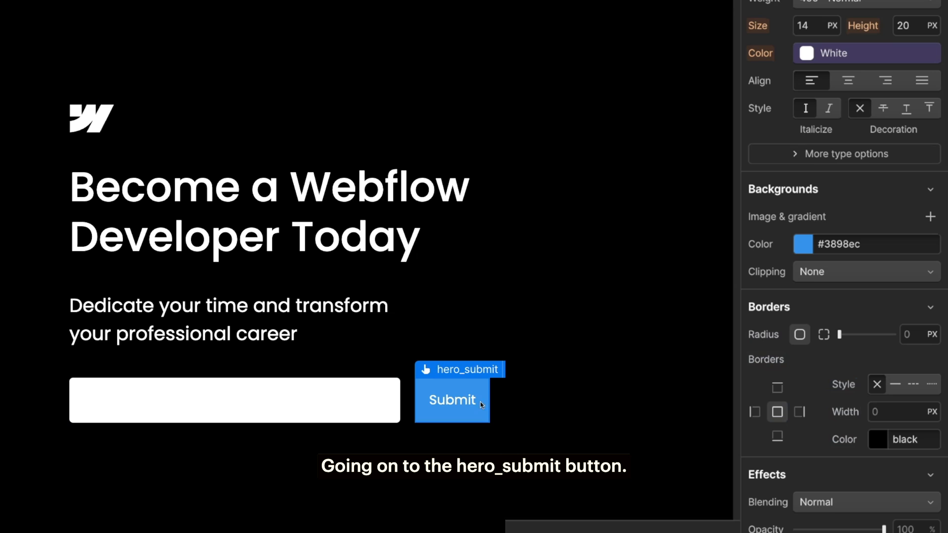
# Step: Give hero_submit a #017df0 fill, 1.5rem side padding and 0.25rem corner radius
pyautogui.click(866, 244)
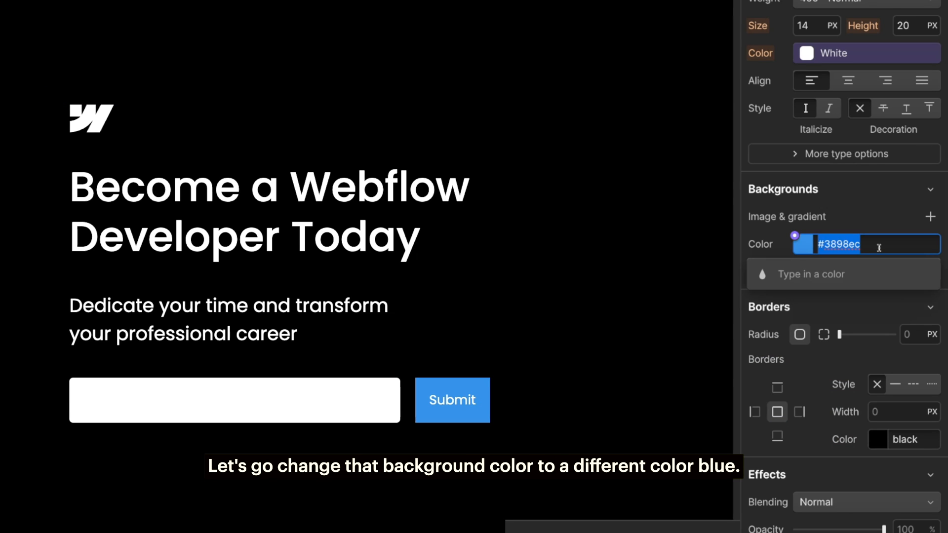
pyautogui.write('017df0')
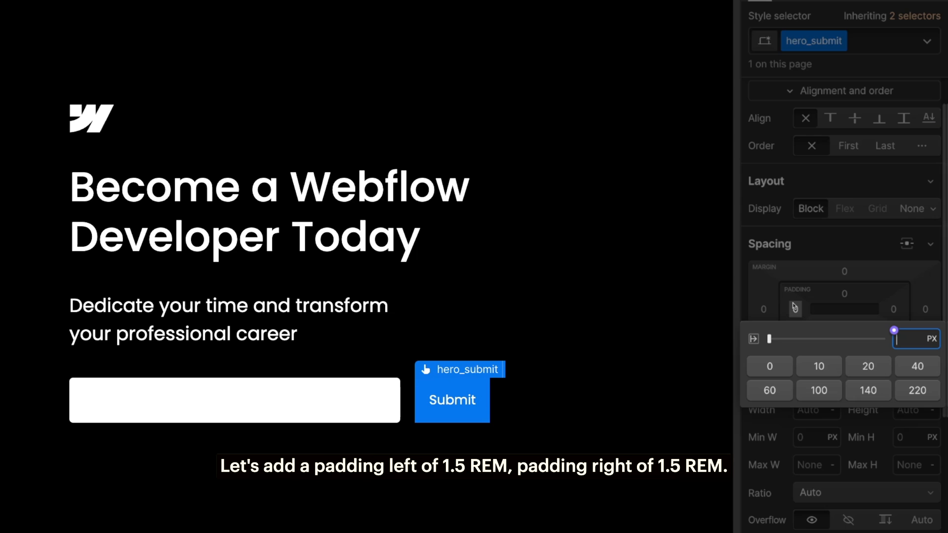
pyautogui.write('1.5rem')
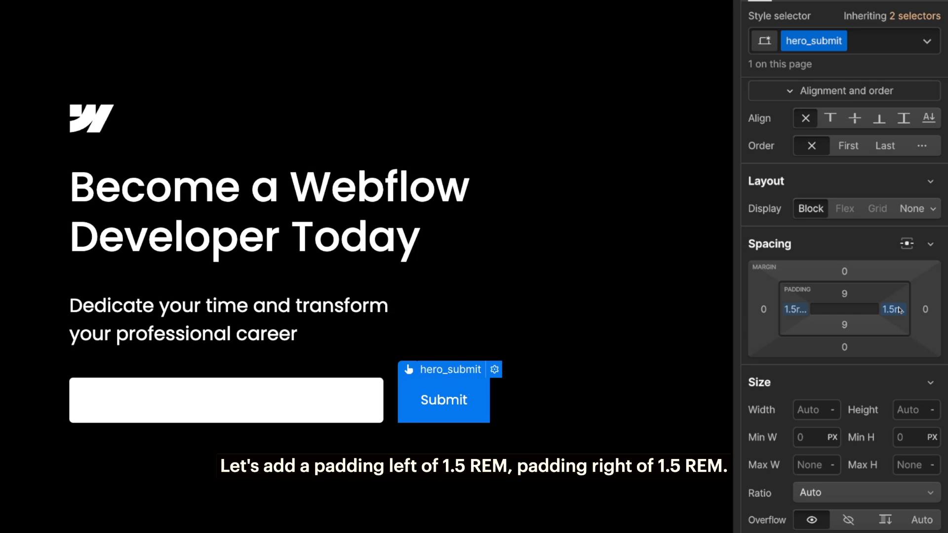
pyautogui.scroll(-3)
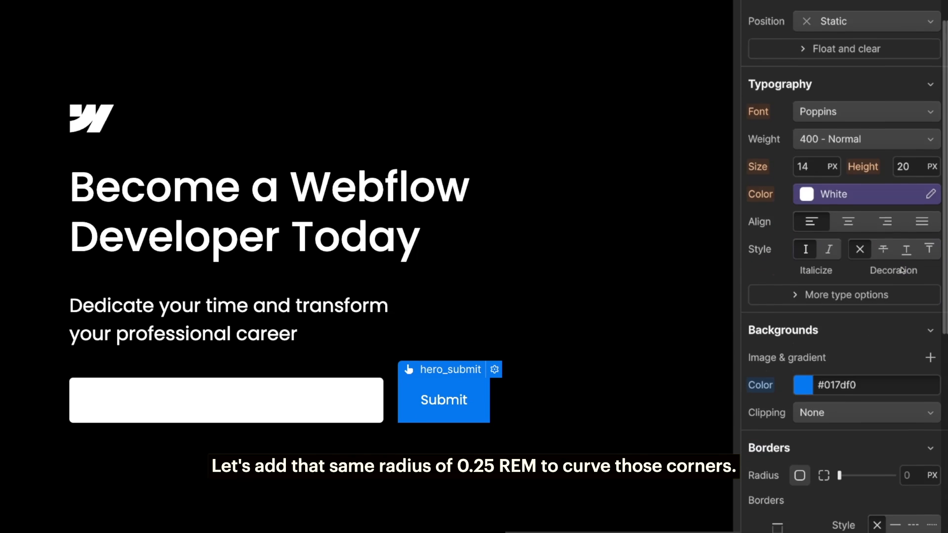
pyautogui.write('0.2')
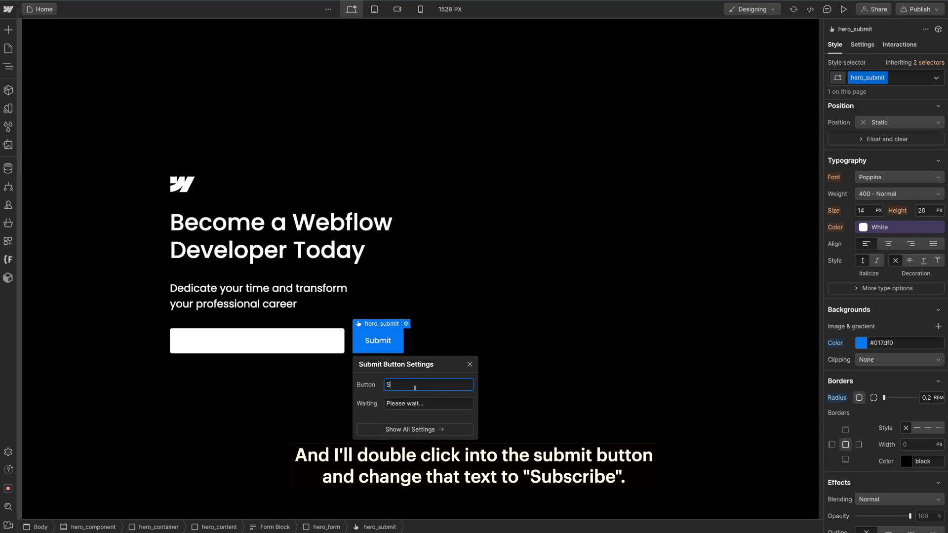
# Step: Change the button label to Subscribe
pyautogui.write('Subscribe')
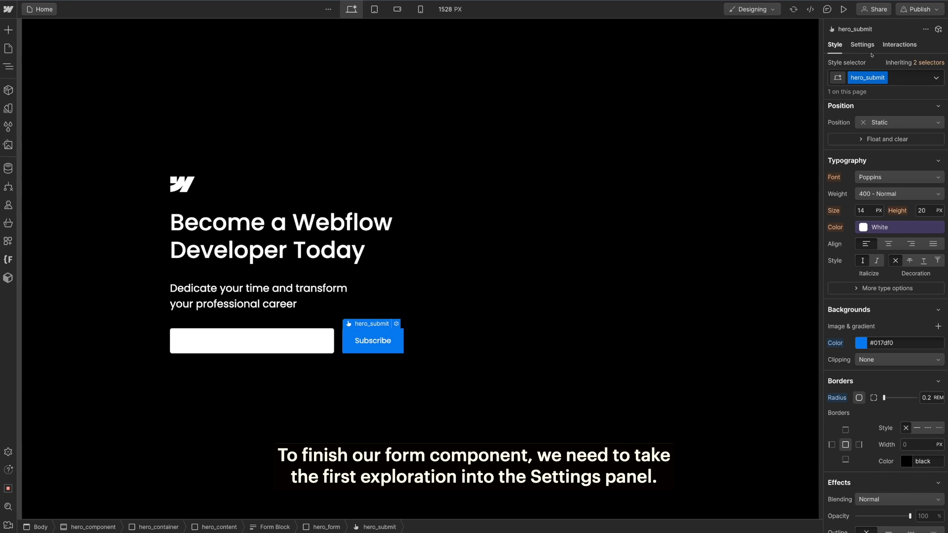
# Step: Set the hero_input field's placeholder to Your email in its settings
pyautogui.click(861, 44)
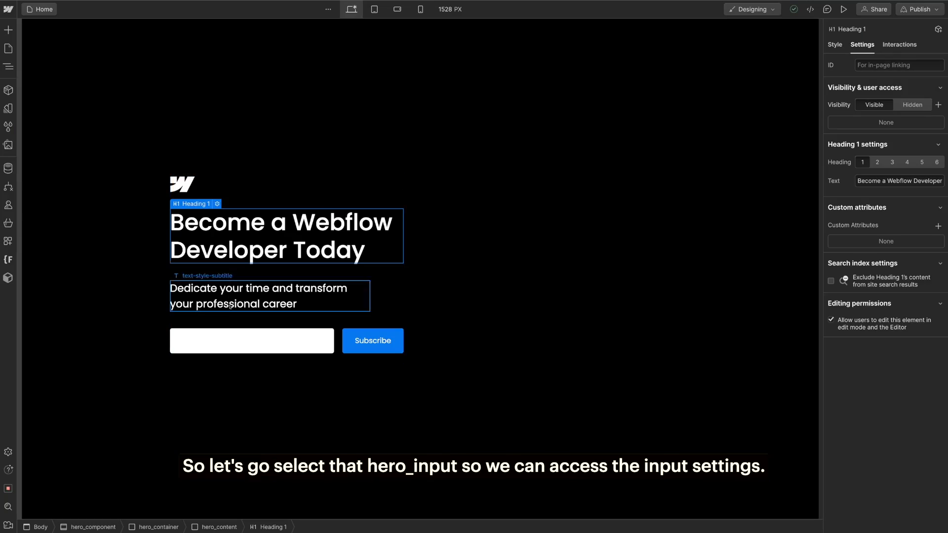
pyautogui.click(251, 341)
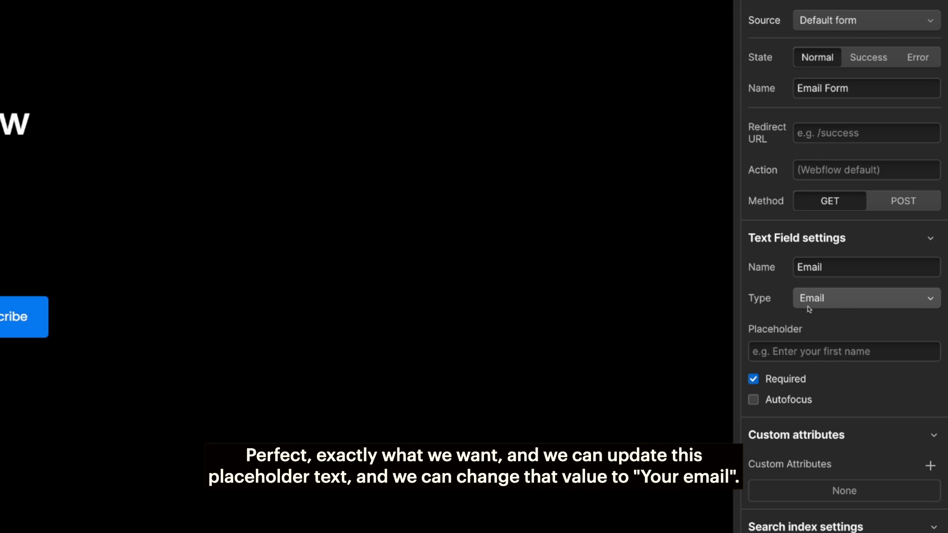
pyautogui.click(842, 352)
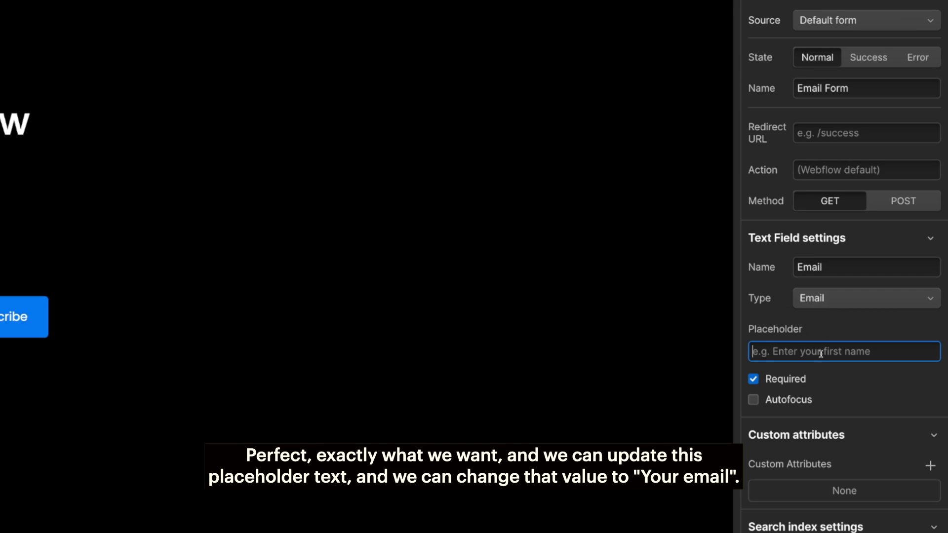
pyautogui.write('Your email')
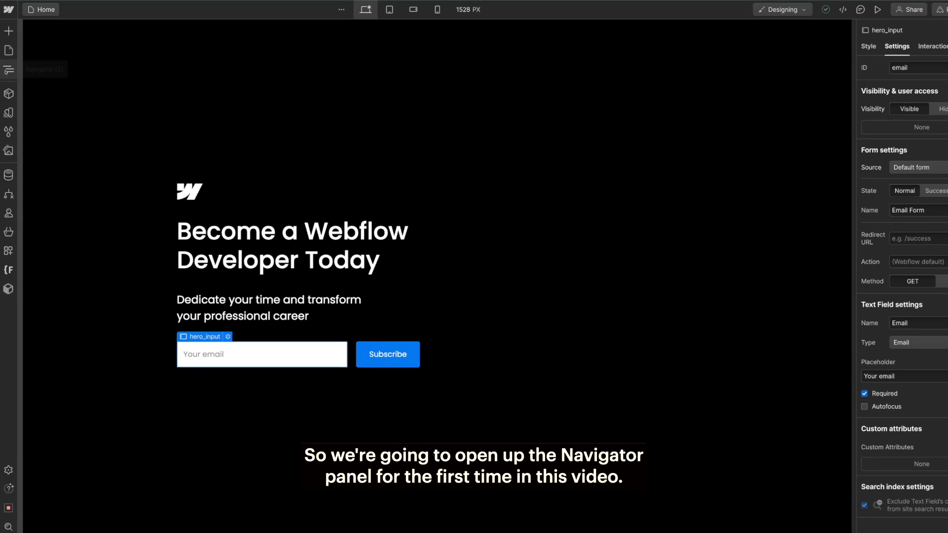
# Step: Select hero_container in the Navigator structure tree
pyautogui.click(10, 69)
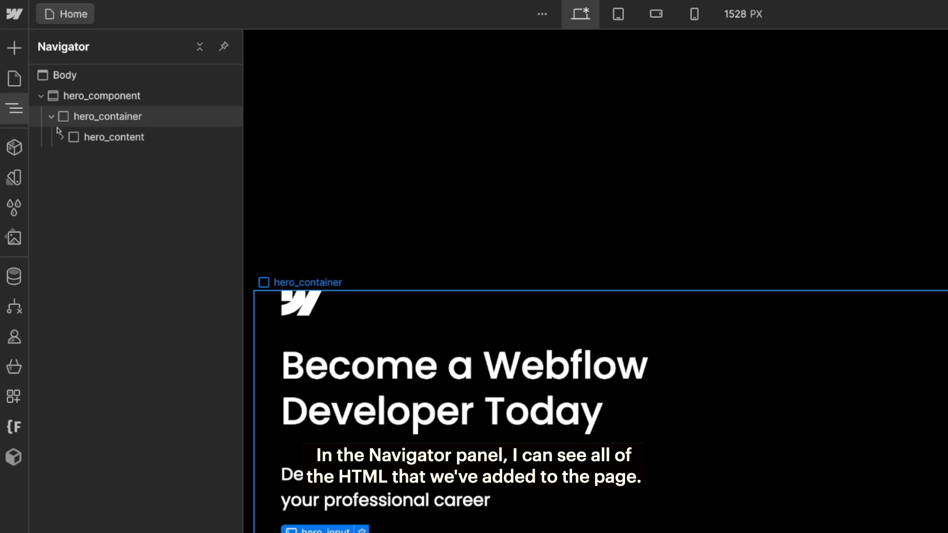
pyautogui.click(60, 136)
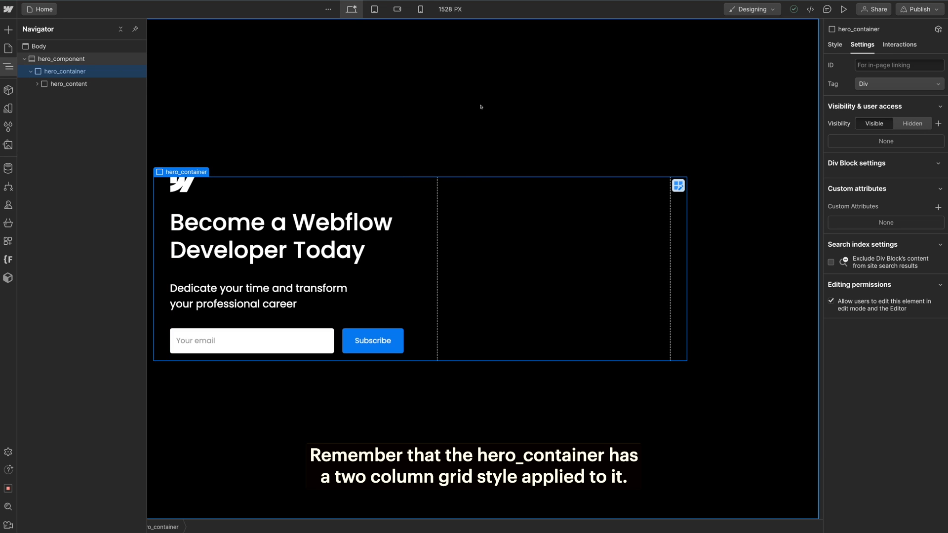
pyautogui.moveTo(567, 297)
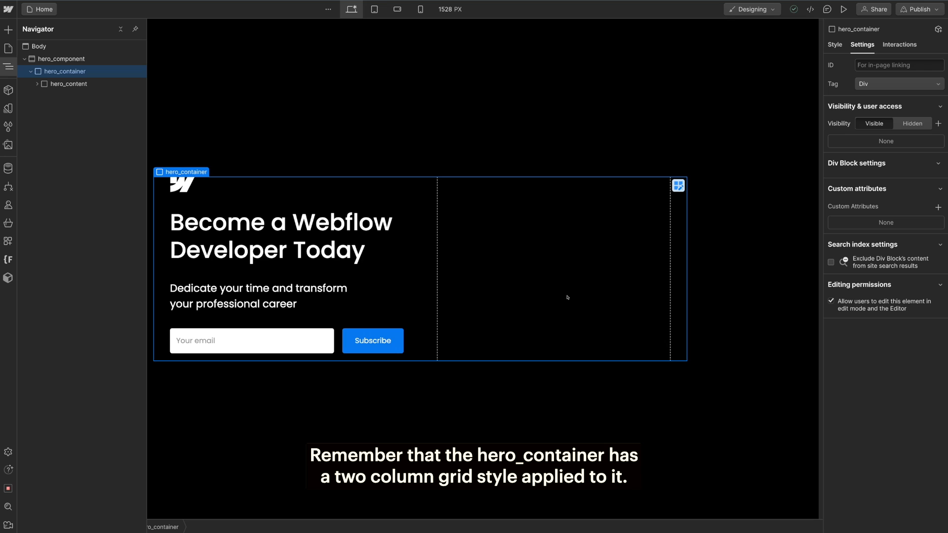
pyautogui.click(70, 84)
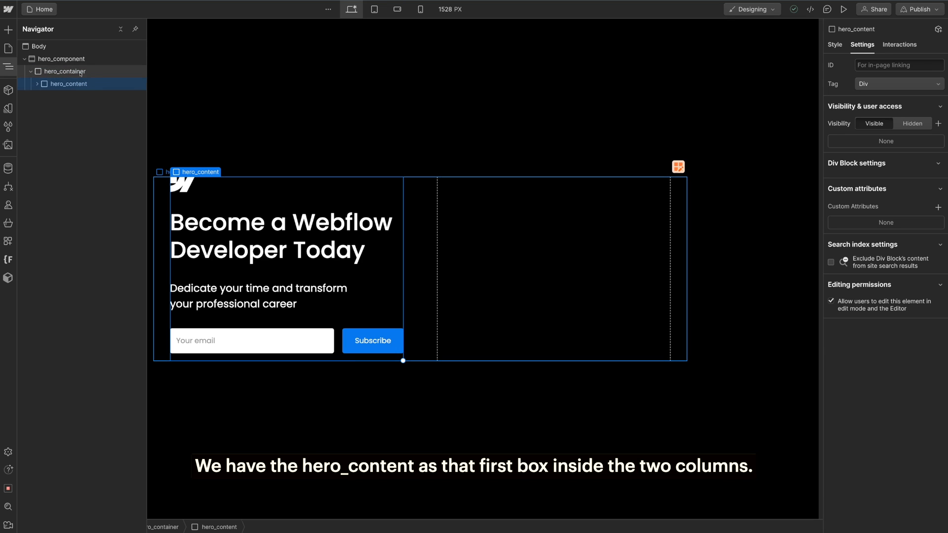
pyautogui.click(64, 71)
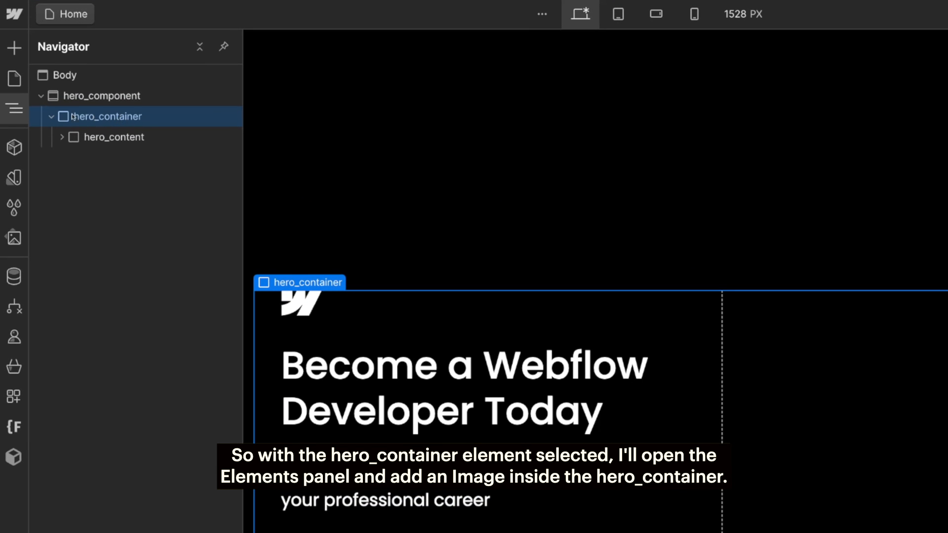
# Step: Add an Image element with hero-image.webp into the second column and start a hero_ class
pyautogui.click(12, 46)
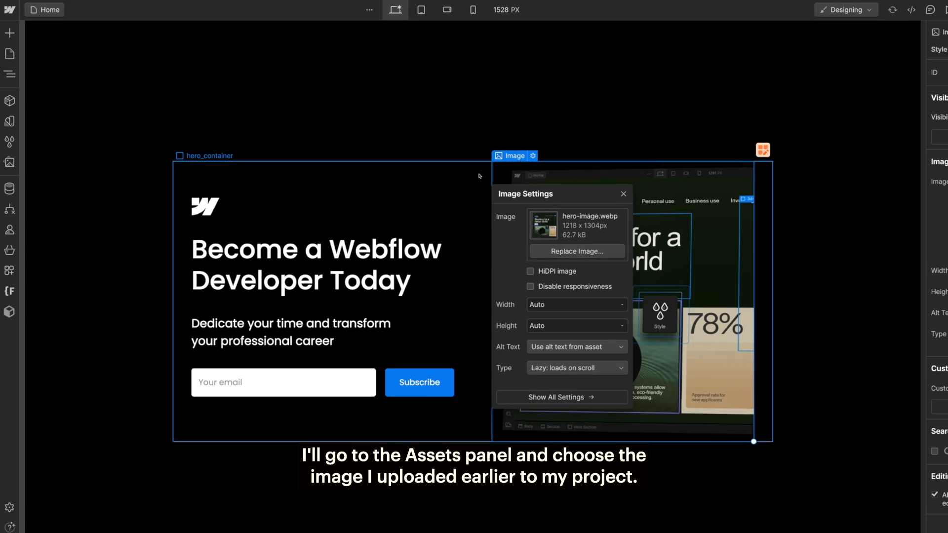
pyautogui.click(622, 194)
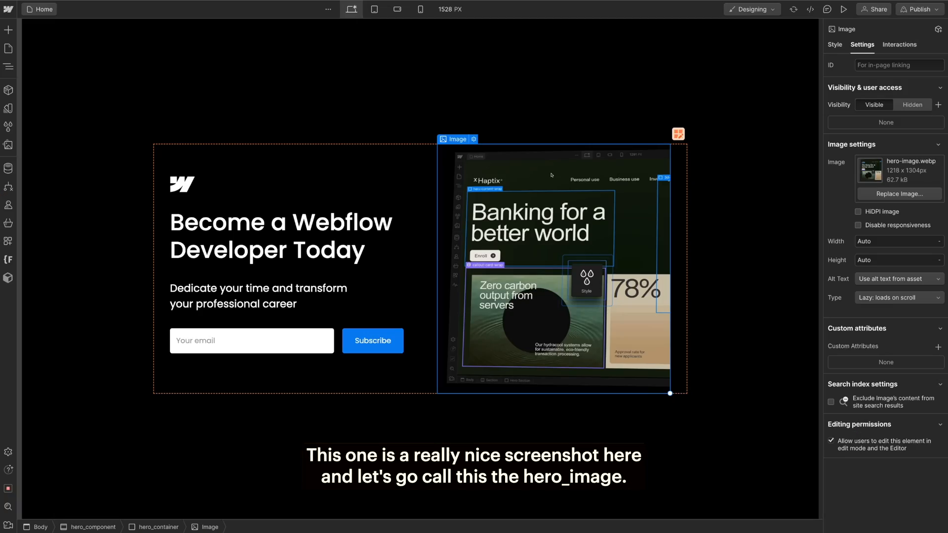
pyautogui.click(833, 45)
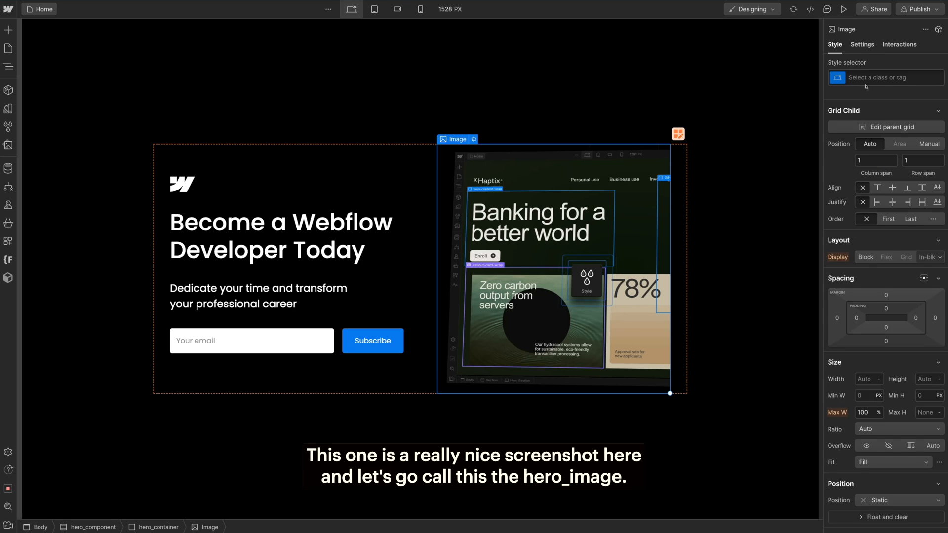
pyautogui.write('hero_component')
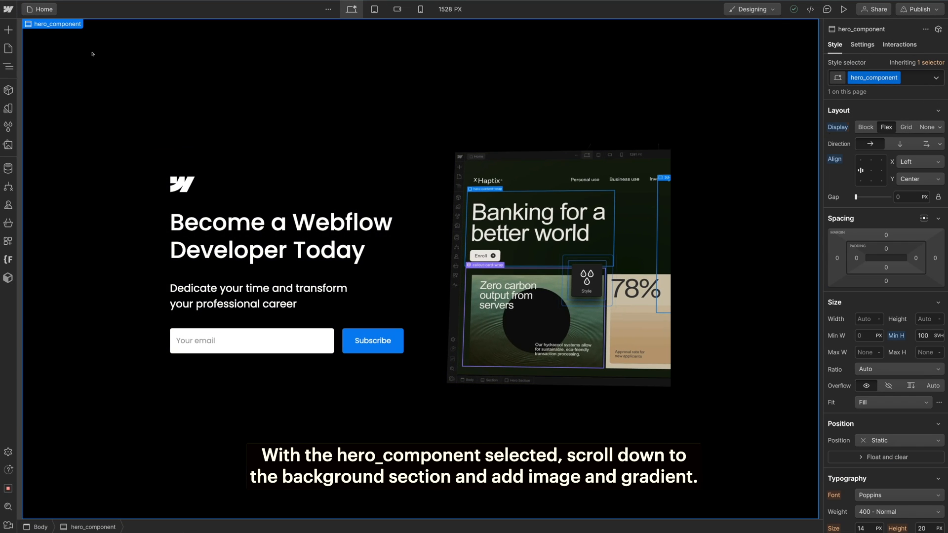
# Step: Add a radial gradient to hero_component anchored bottom center with a purple stop
pyautogui.scroll(-3)
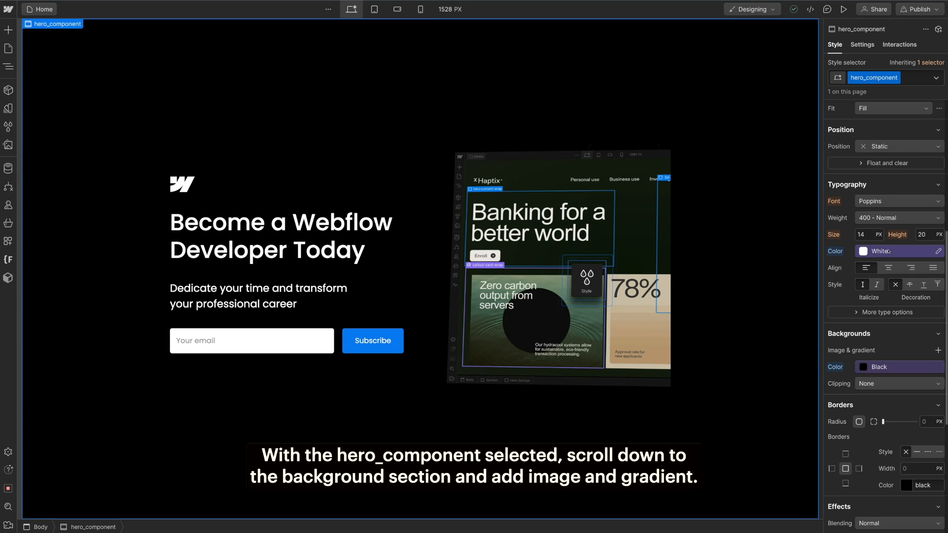
pyautogui.click(938, 351)
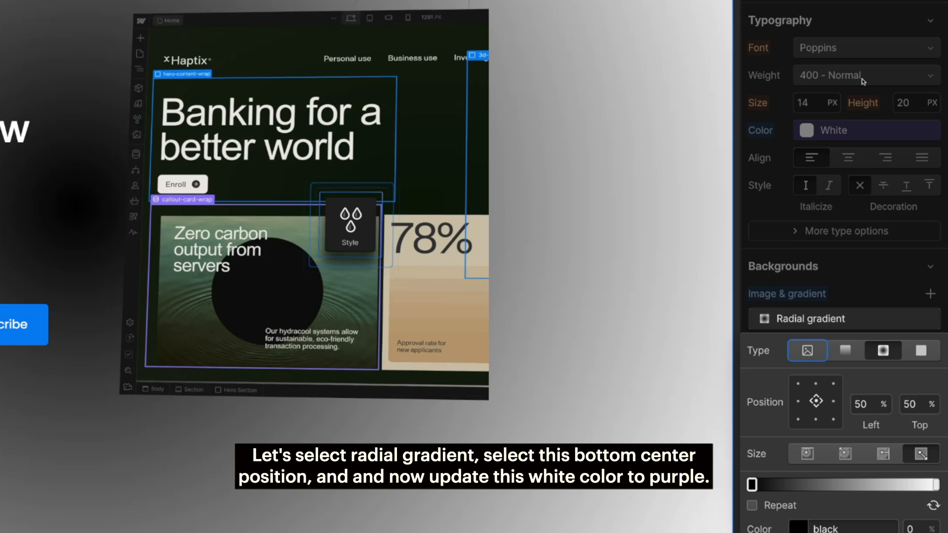
pyautogui.click(815, 417)
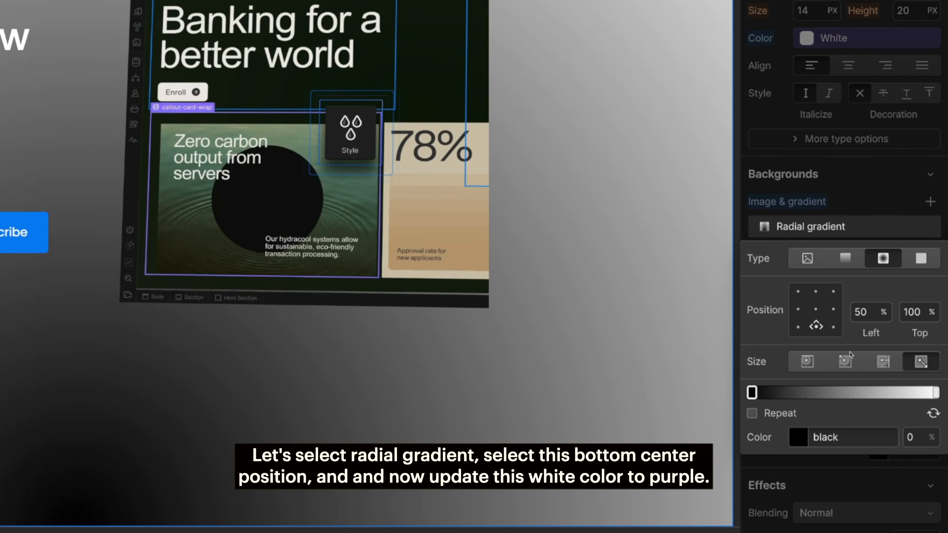
pyautogui.click(798, 437)
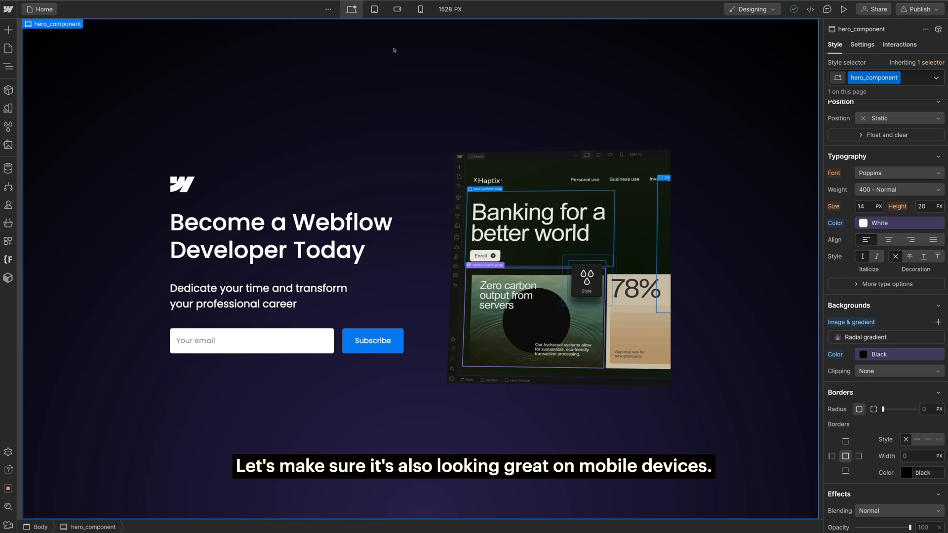
pyautogui.moveTo(355, 9)
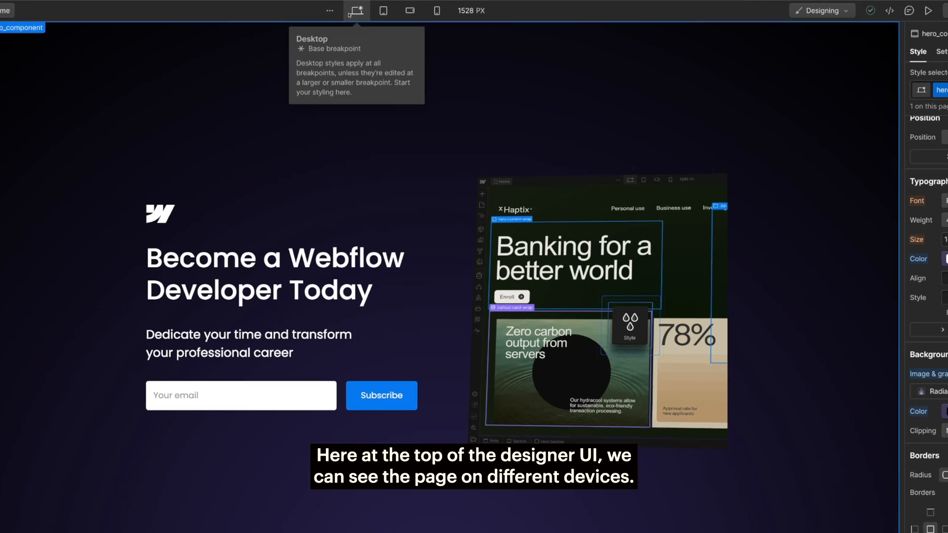
# Step: At the tablet breakpoint, set hero_container's grid to one column
pyautogui.click(503, 17)
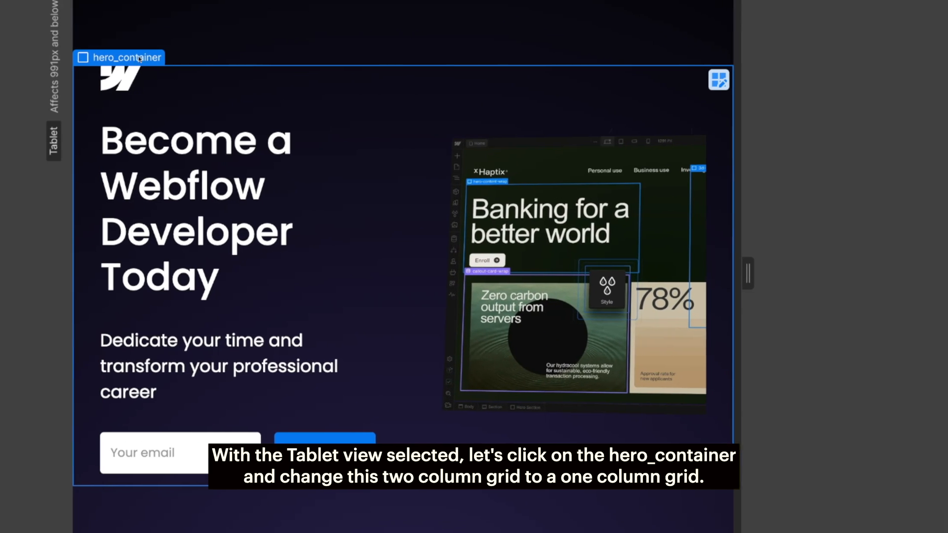
pyautogui.click(127, 57)
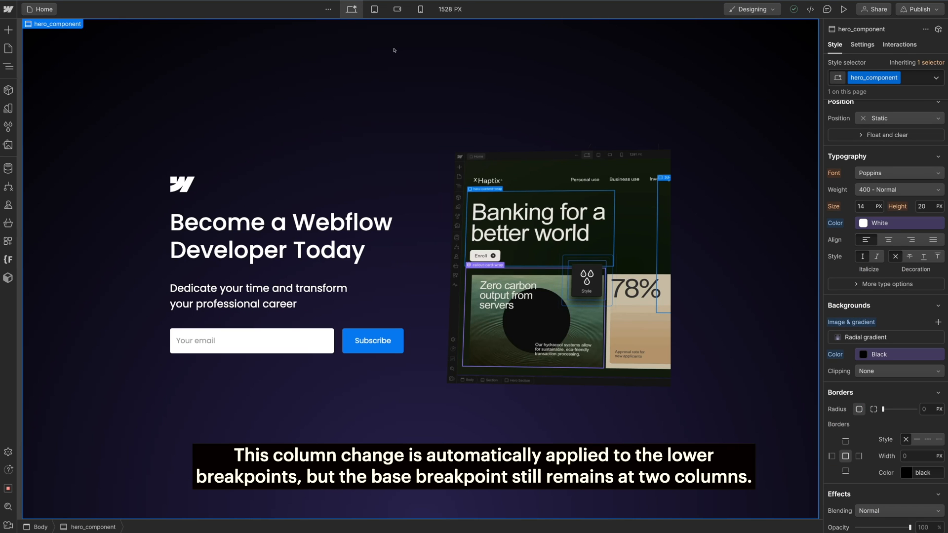
pyautogui.moveTo(373, 9)
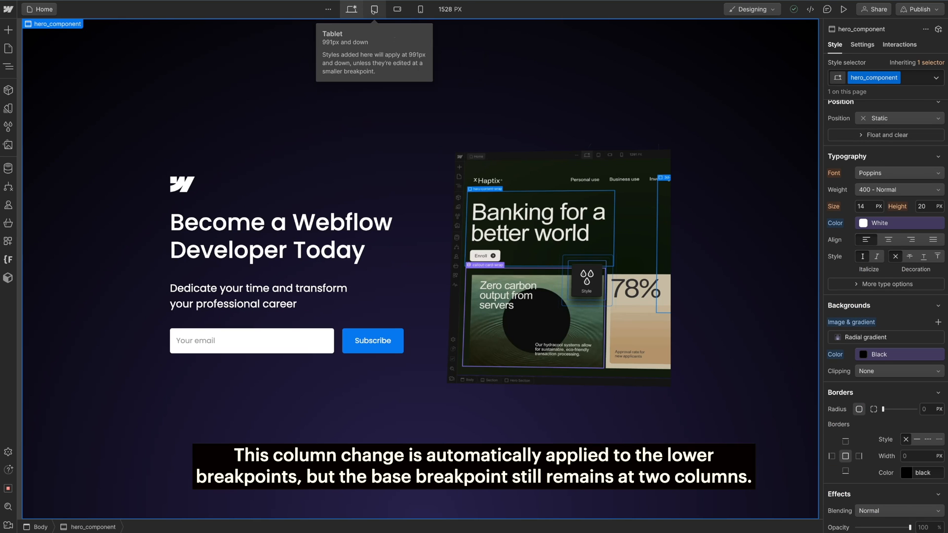
# Step: Set hero_component's top and bottom padding to 4rem at tablet width
pyautogui.click(397, 9)
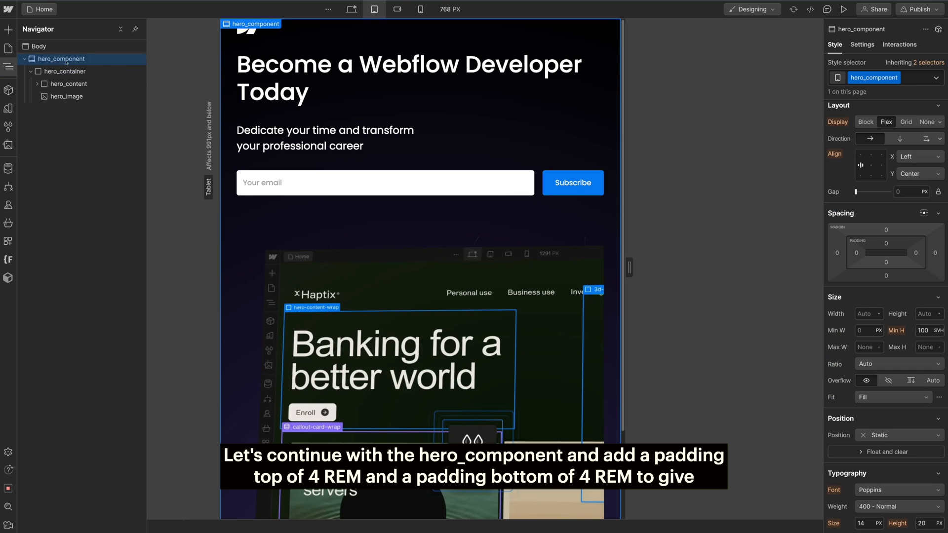
pyautogui.click(886, 253)
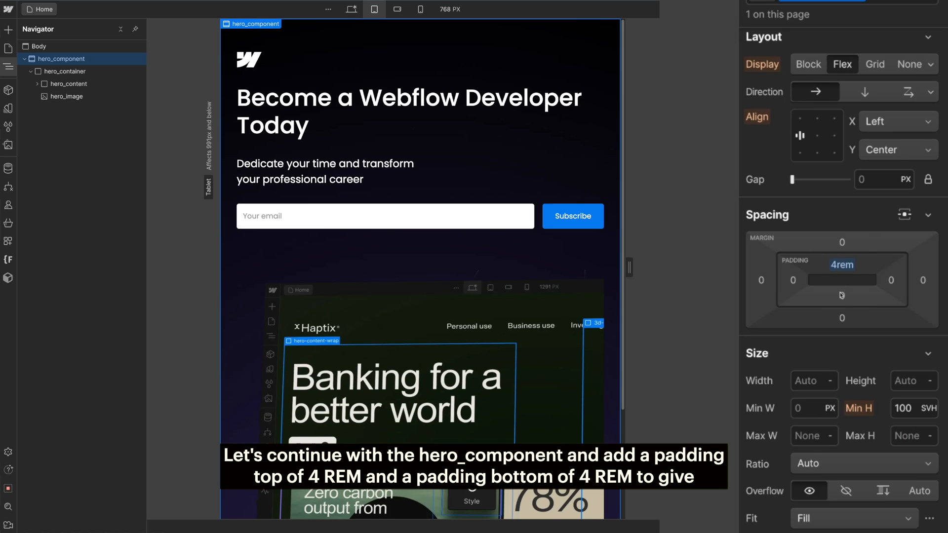
pyautogui.write('4rem')
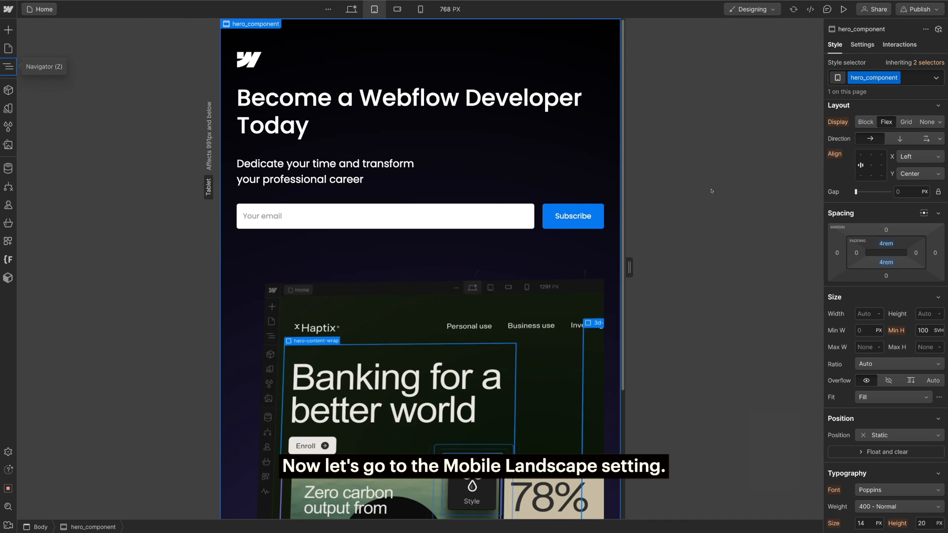
# Step: At mobile portrait, stack hero_form vertically and center hero_input's text
pyautogui.click(397, 8)
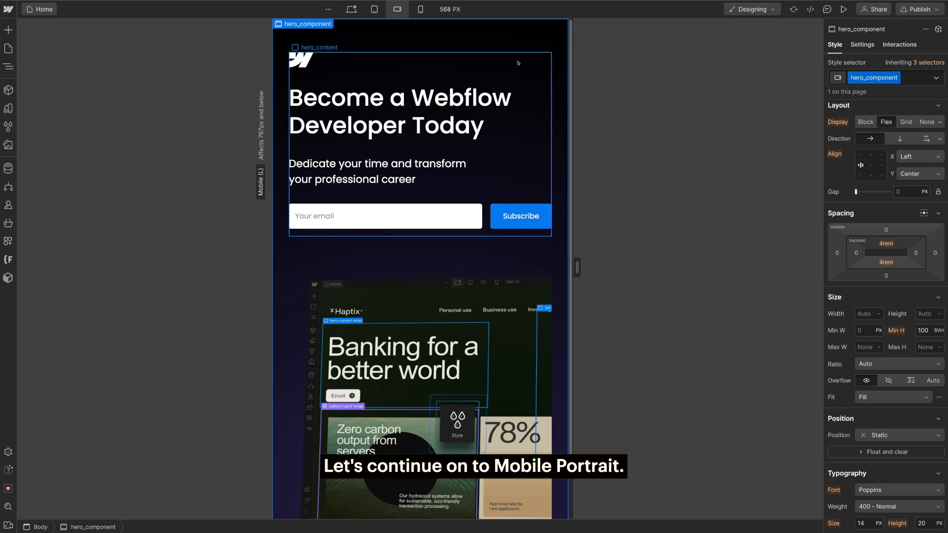
pyautogui.click(419, 9)
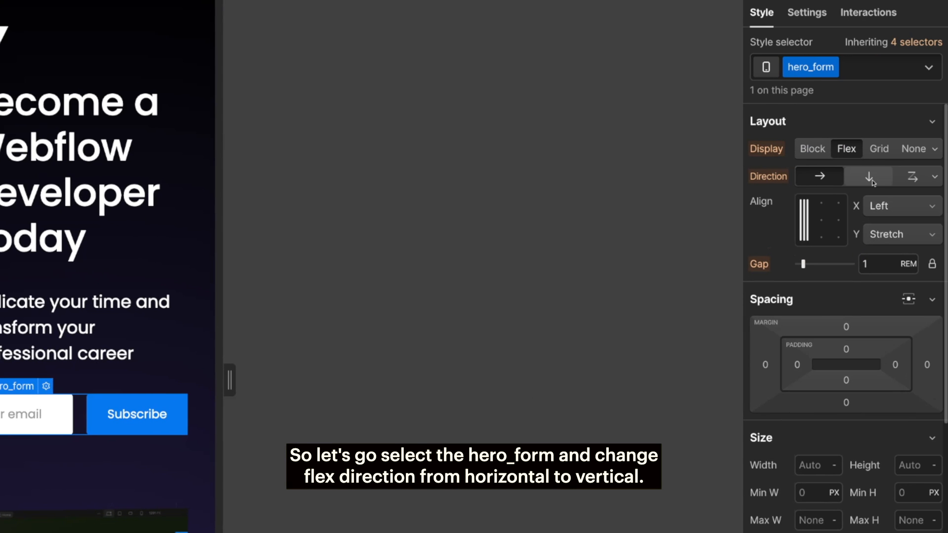
pyautogui.click(869, 175)
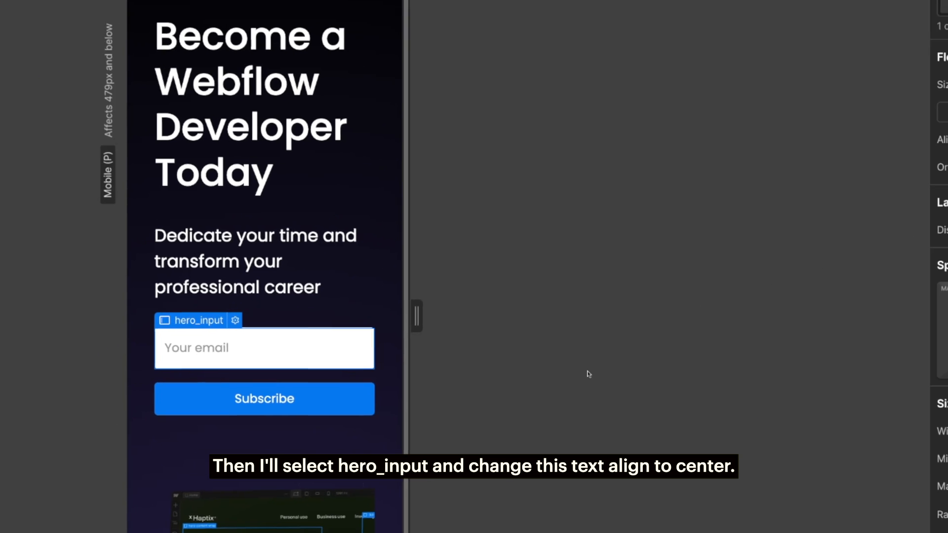
pyautogui.click(846, 454)
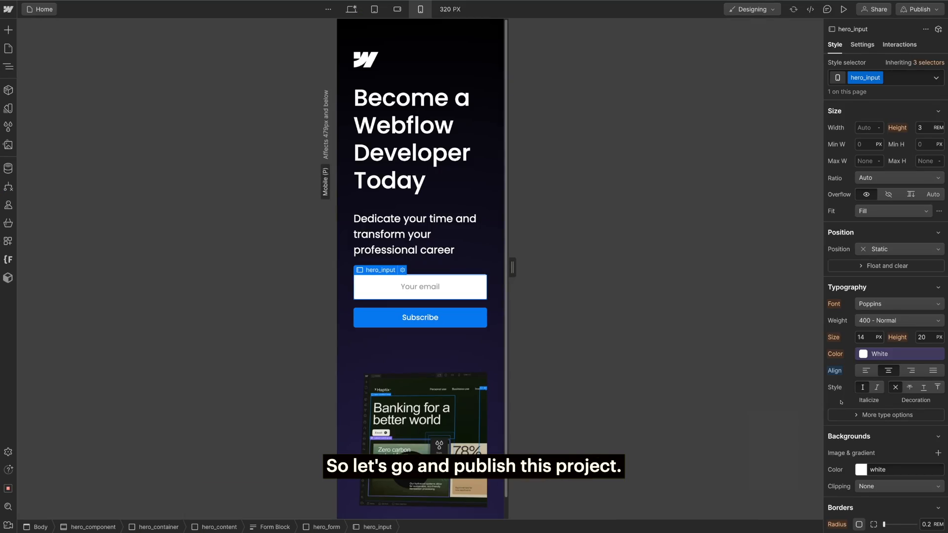
# Step: Publish the site to the best-beginner-tutorial.webflow.io staging domain from desktop view
pyautogui.click(350, 9)
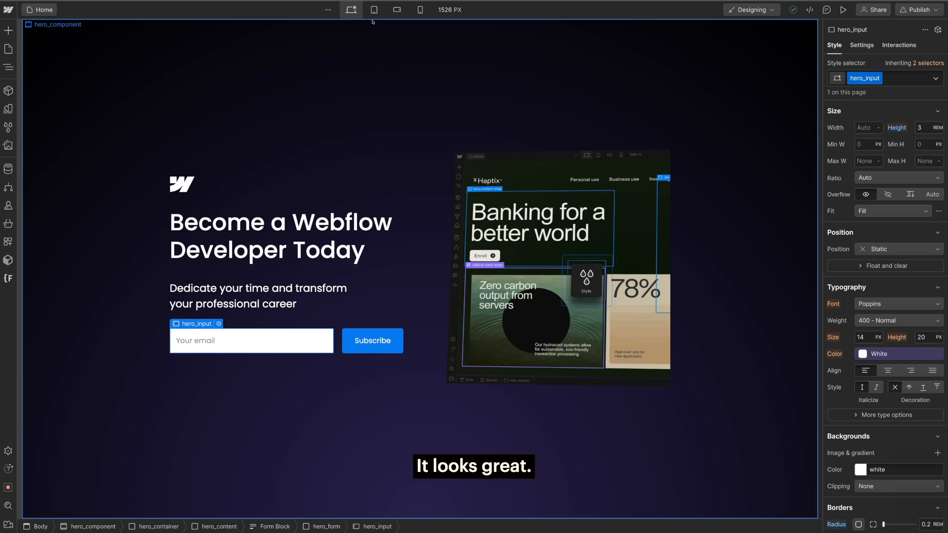
pyautogui.click(918, 10)
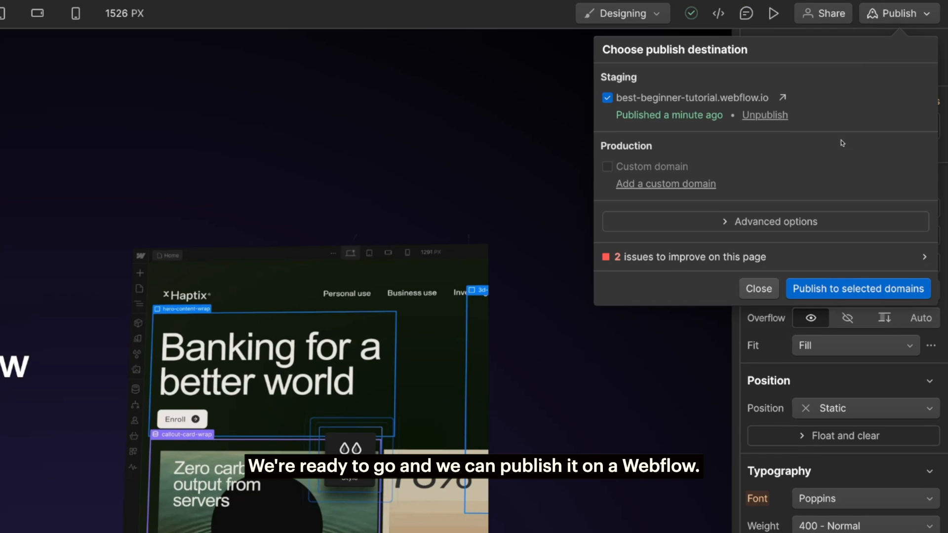
pyautogui.click(857, 289)
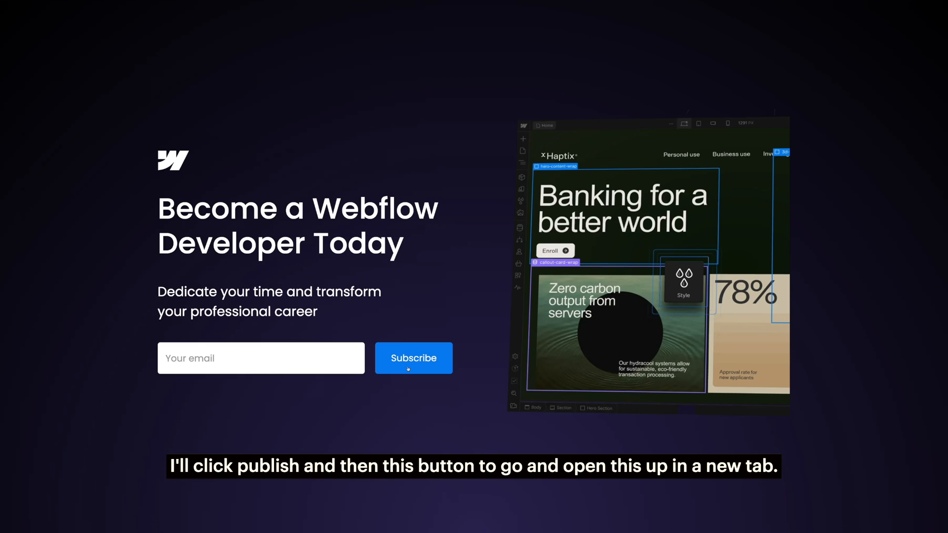
pyautogui.moveTo(811, 319)
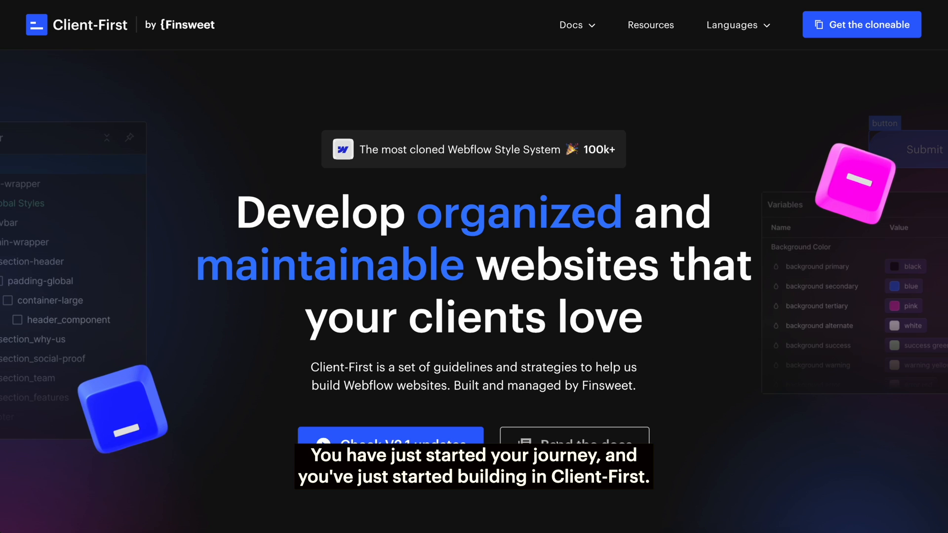
pyautogui.moveTo(689, 410)
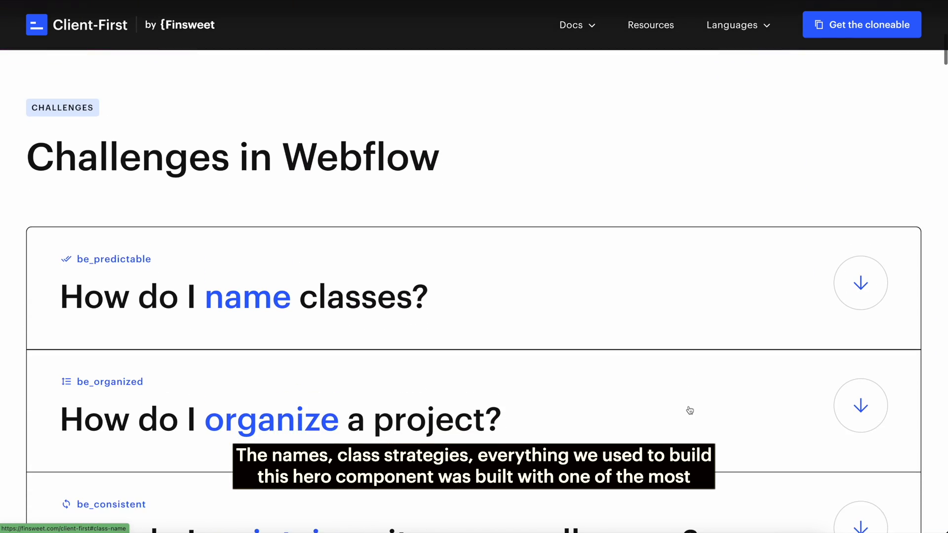
# Step: Scroll down the Client-First homepage to reach the Quick Guide docs card
pyautogui.scroll(-3)
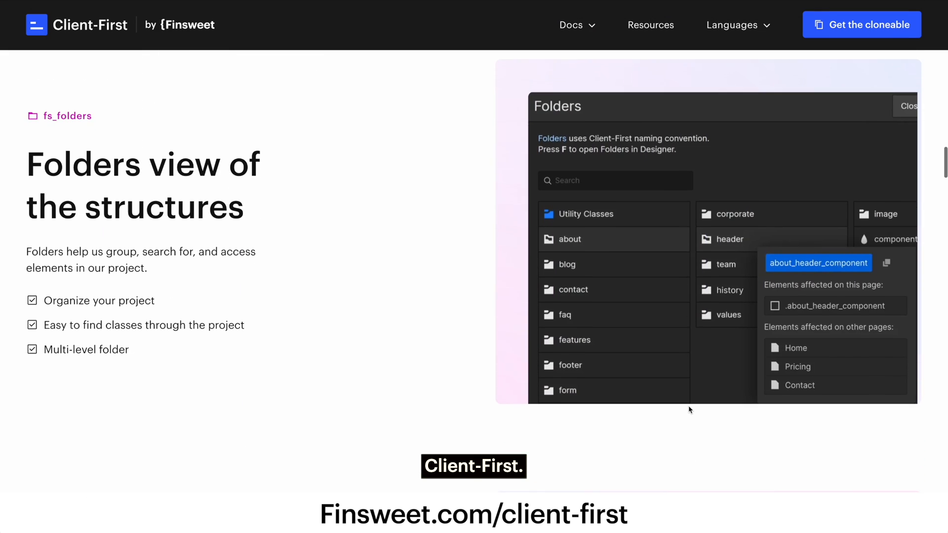
pyautogui.scroll(-3)
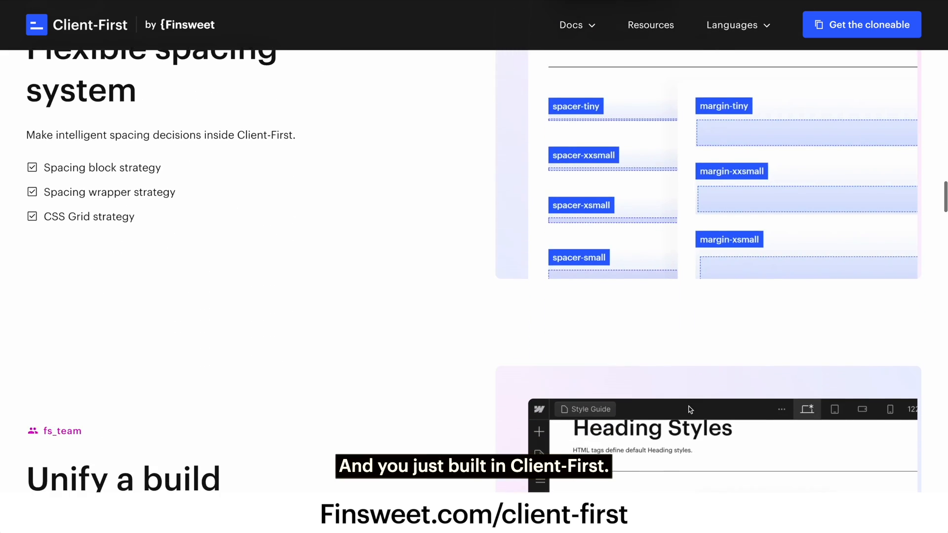
pyautogui.scroll(-3)
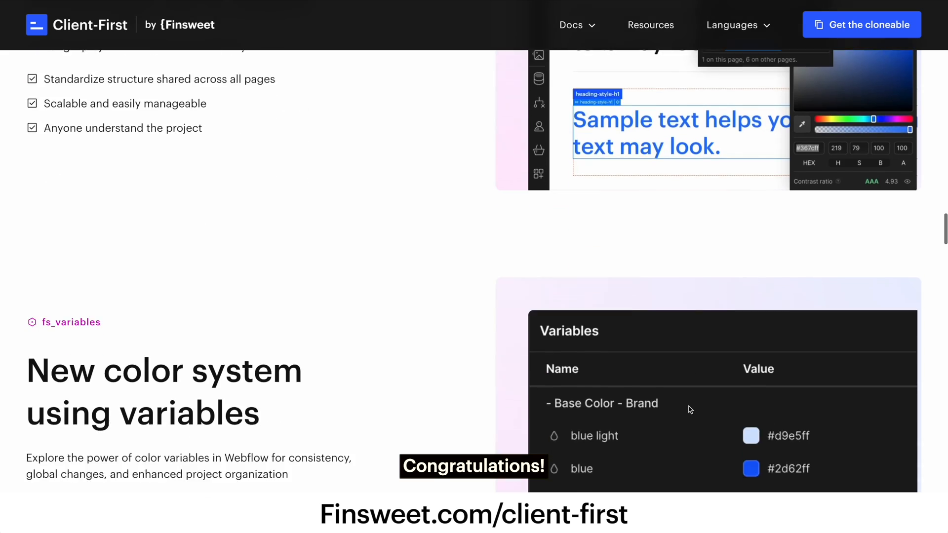
pyautogui.scroll(-3)
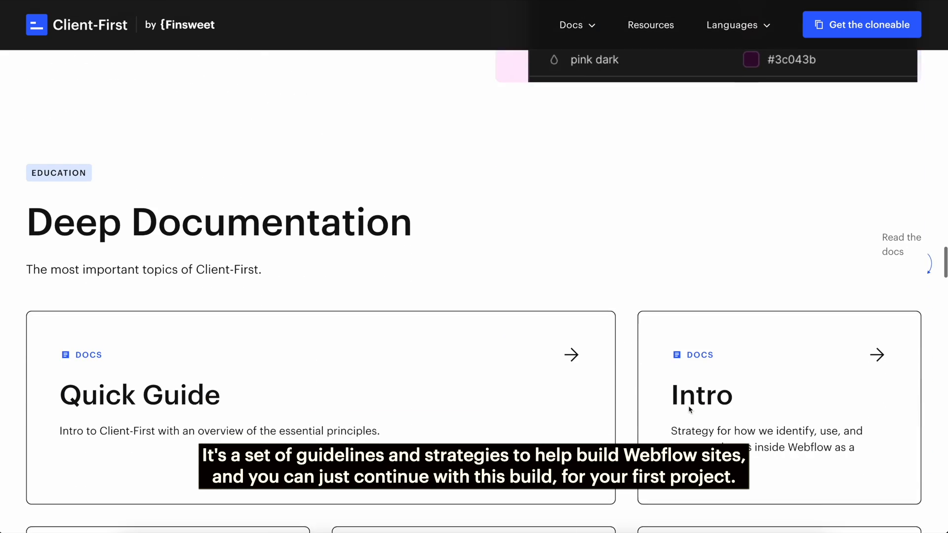
pyautogui.scroll(-3)
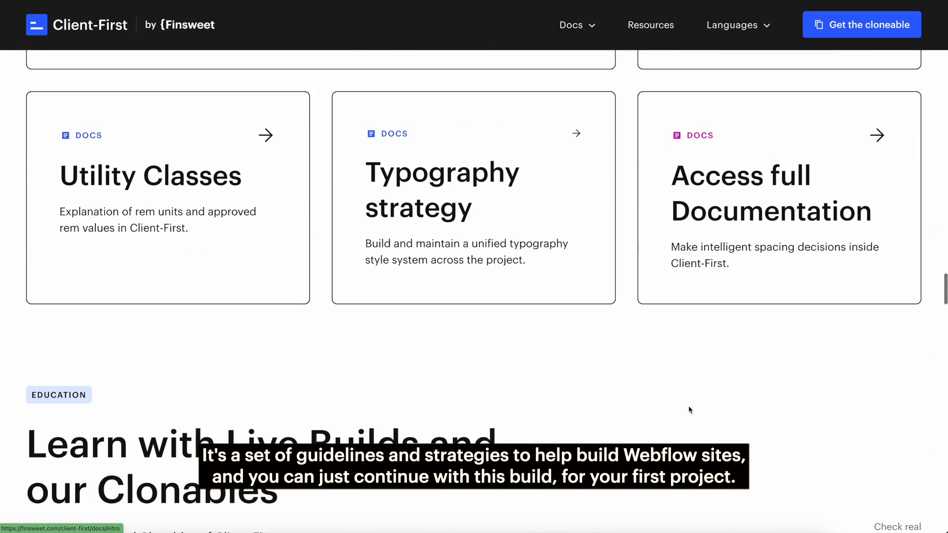
pyautogui.scroll(-3)
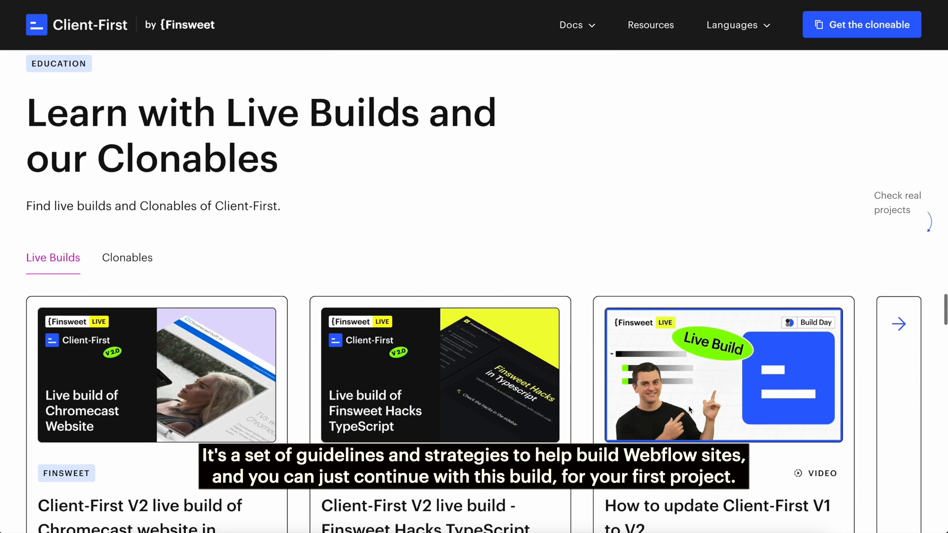
pyautogui.scroll(-3)
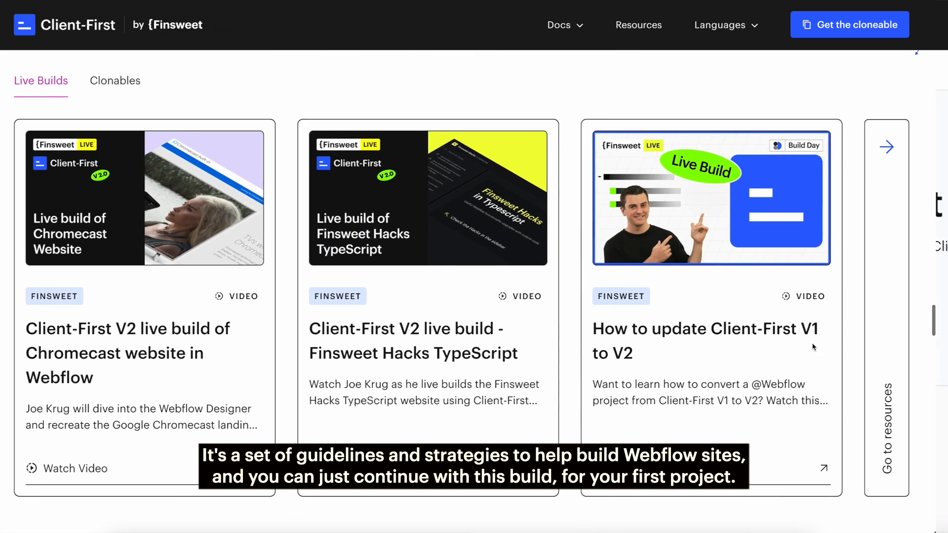
# Step: Open the Client-First quick guide and scroll into its Classes section
pyautogui.click(556, 25)
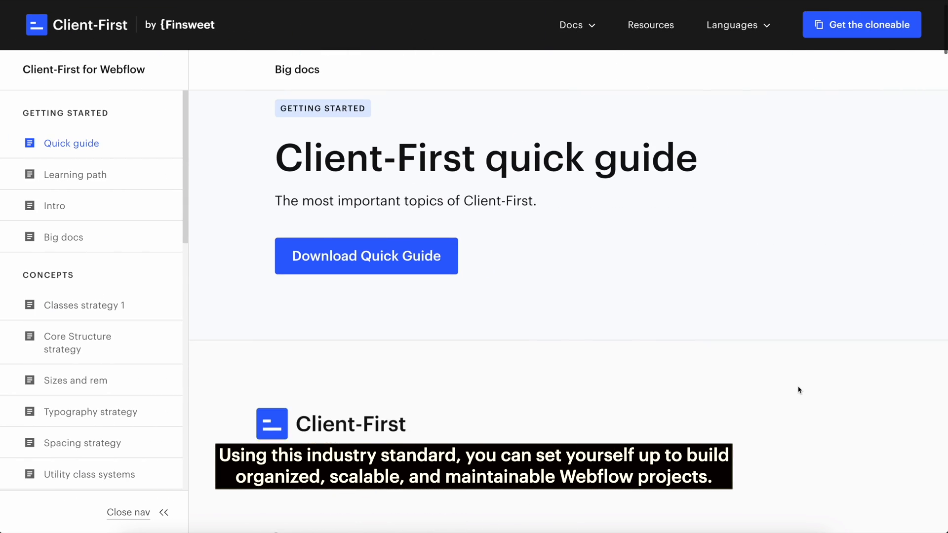
pyautogui.scroll(-3)
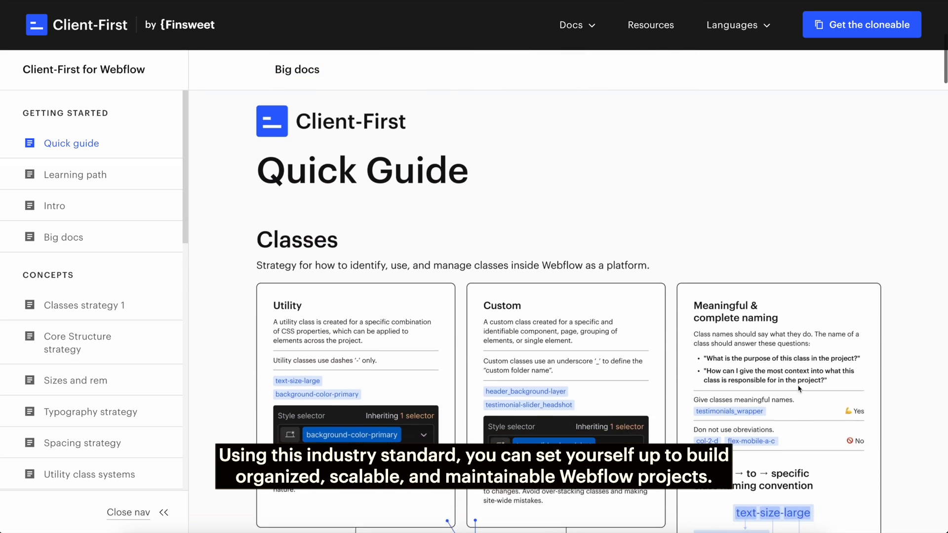
pyautogui.scroll(-3)
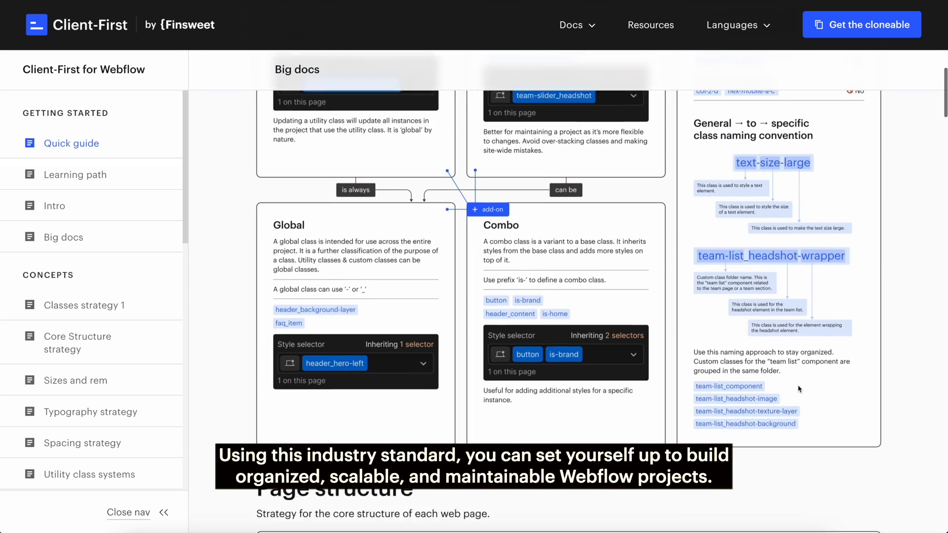